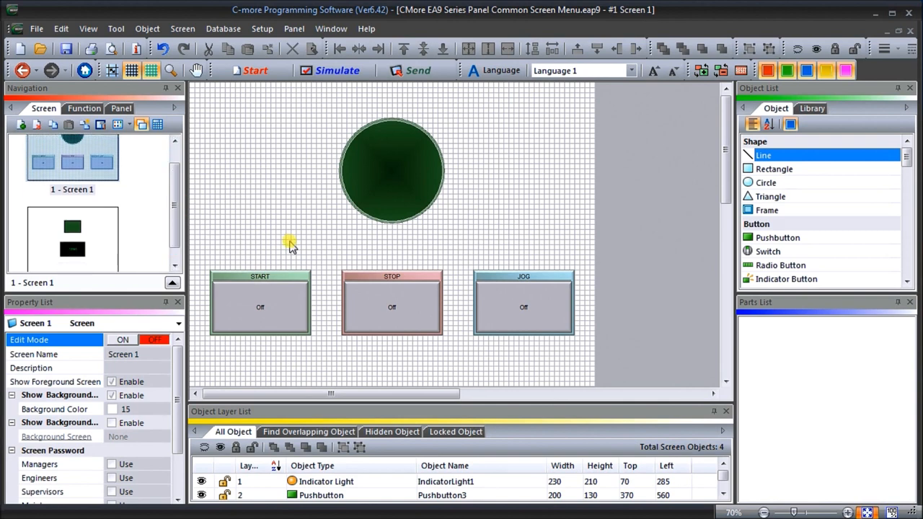
mouse_move(101, 236)
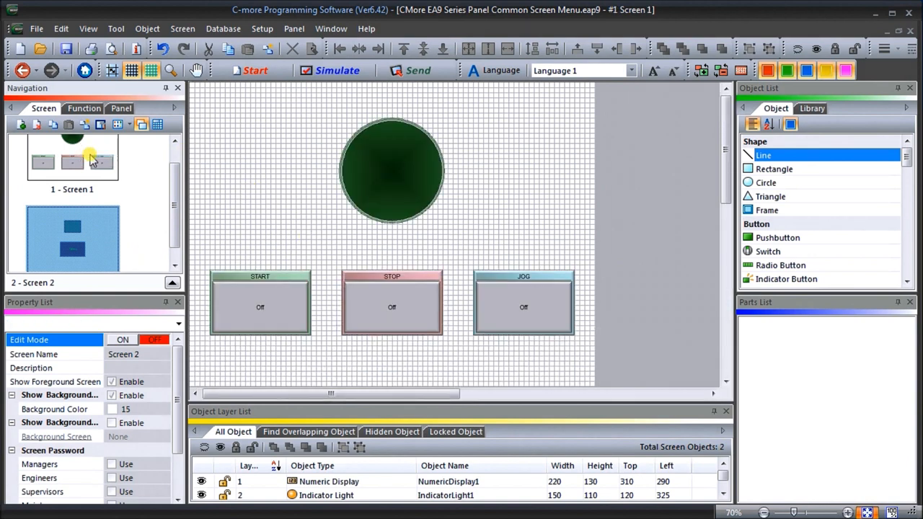
From Screen 1, start a new screen from the Navigation panel
left_click(72, 170)
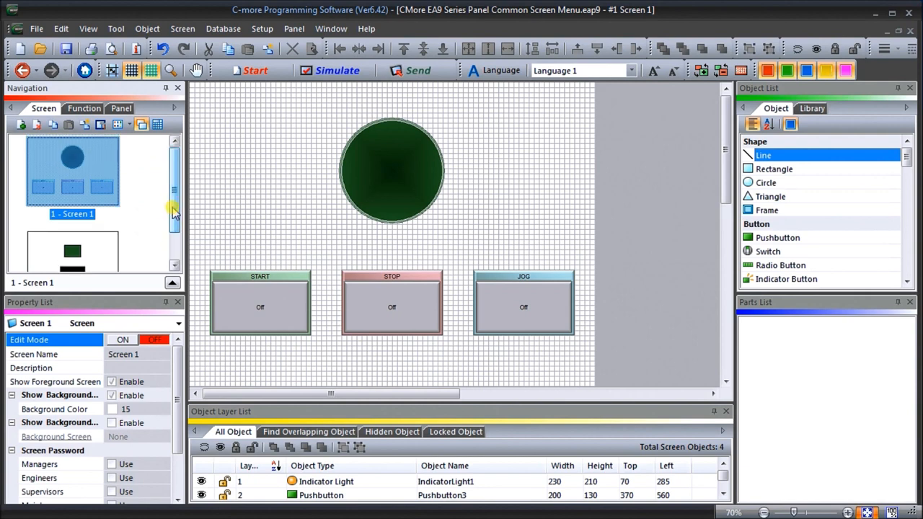
mouse_move(147, 200)
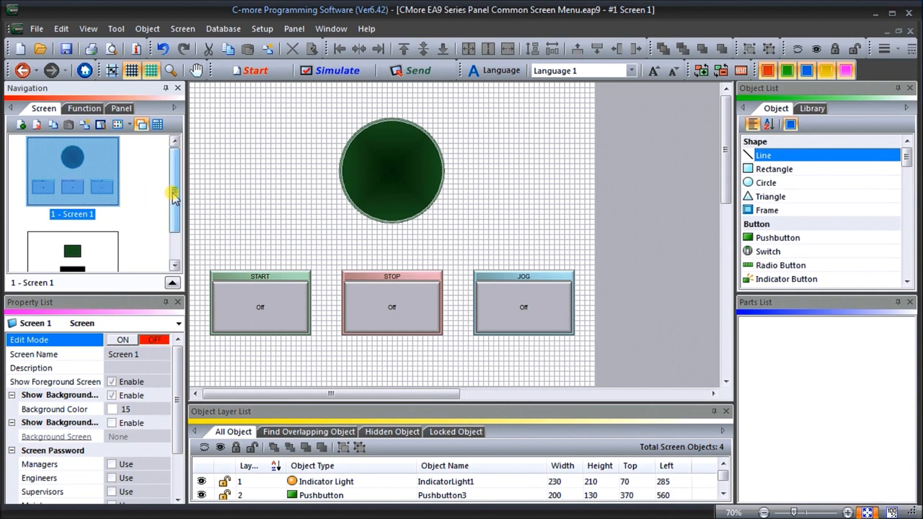
scroll("down", 3)
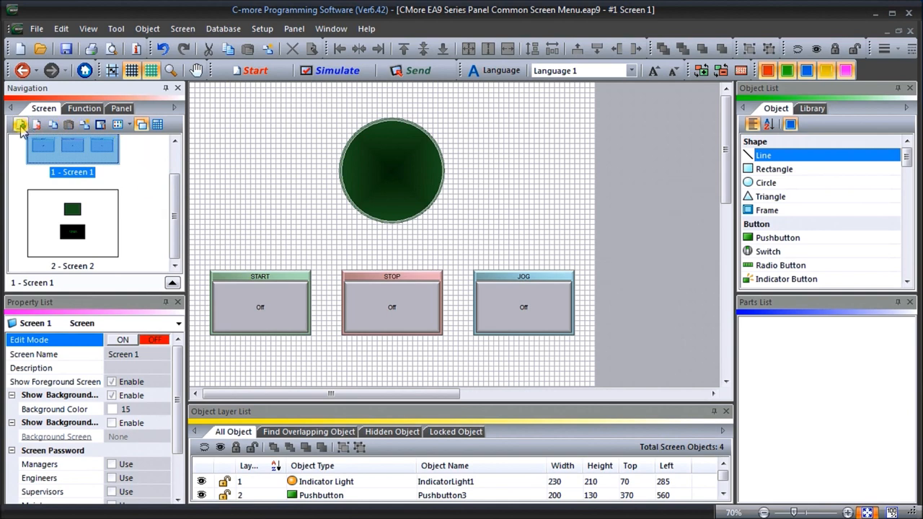
left_click(20, 124)
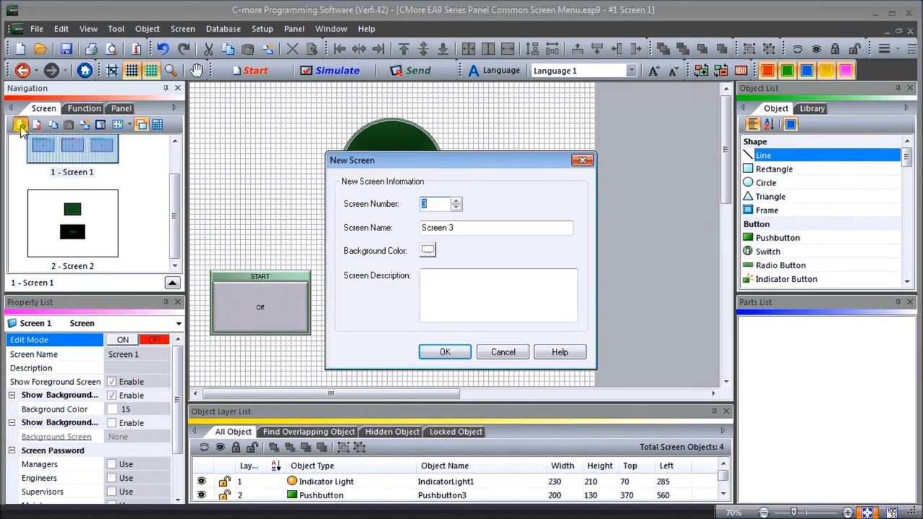
mouse_move(440, 219)
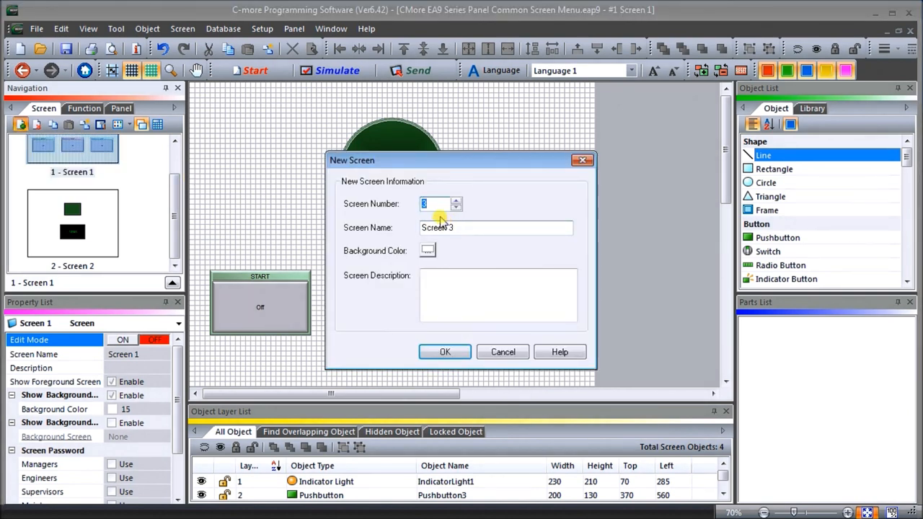
Create screen number 100 named Common Screen Menu and open it for editing
type("100")
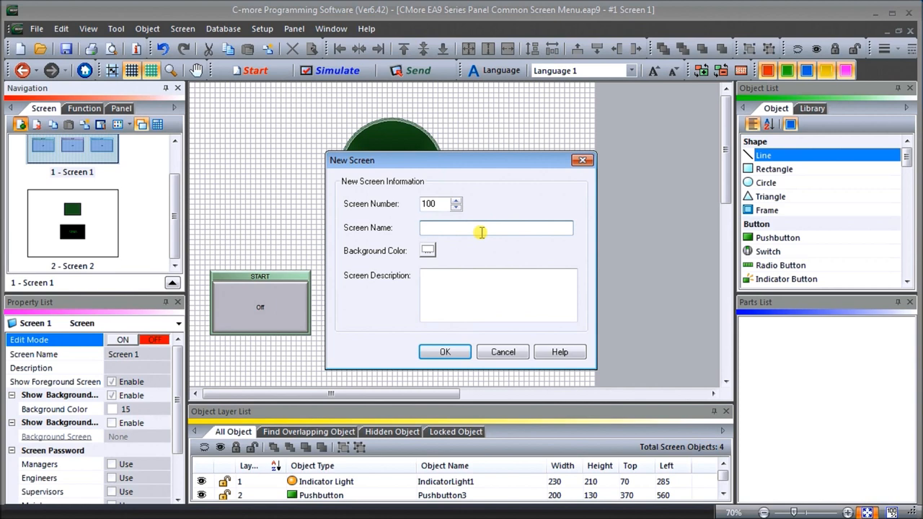
type("Common")
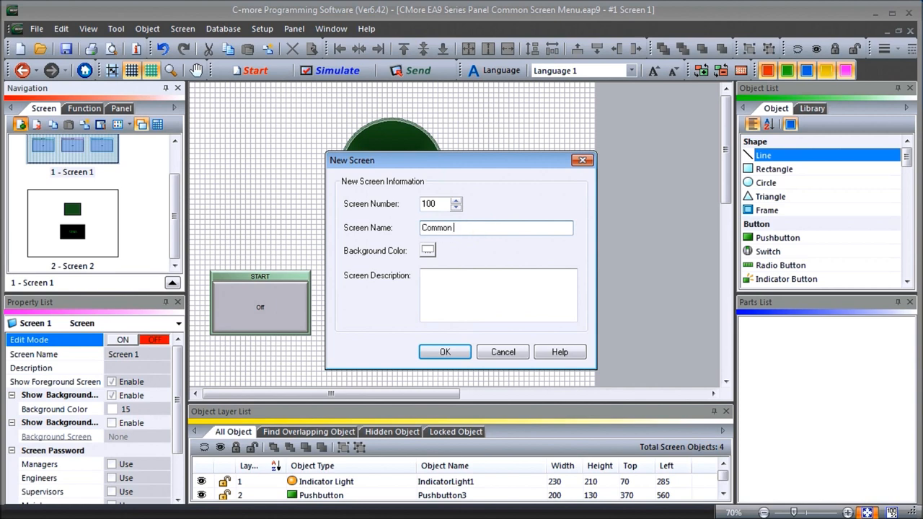
type("Screen Men")
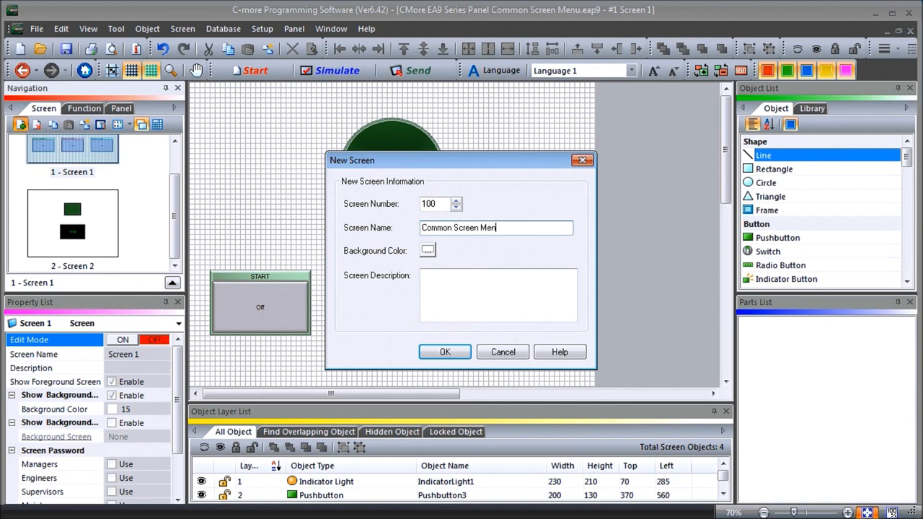
type("u")
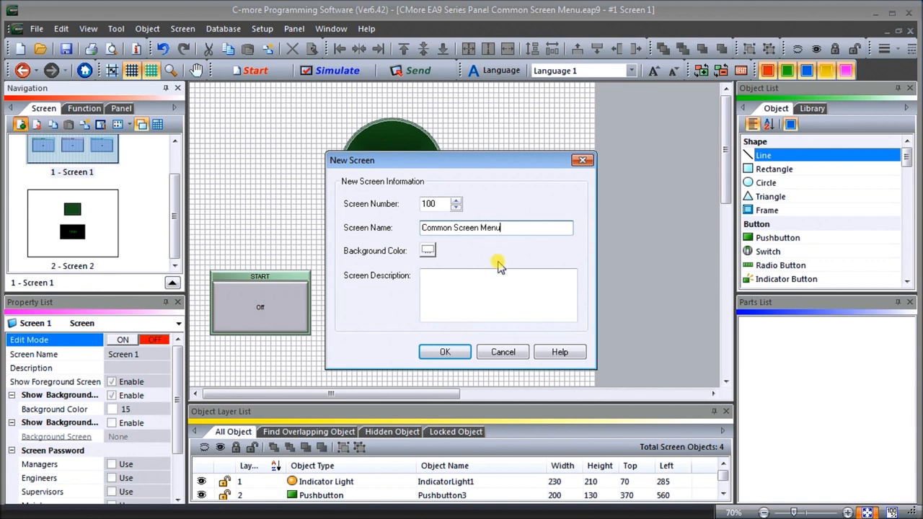
left_click(444, 352)
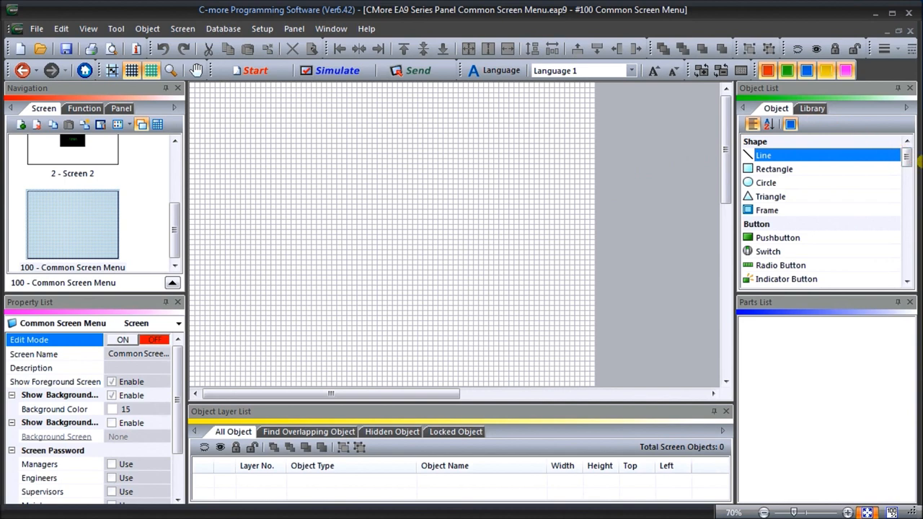
Choose Screen Change Pushbutton from the Control section of the Object List
scroll("down", 3)
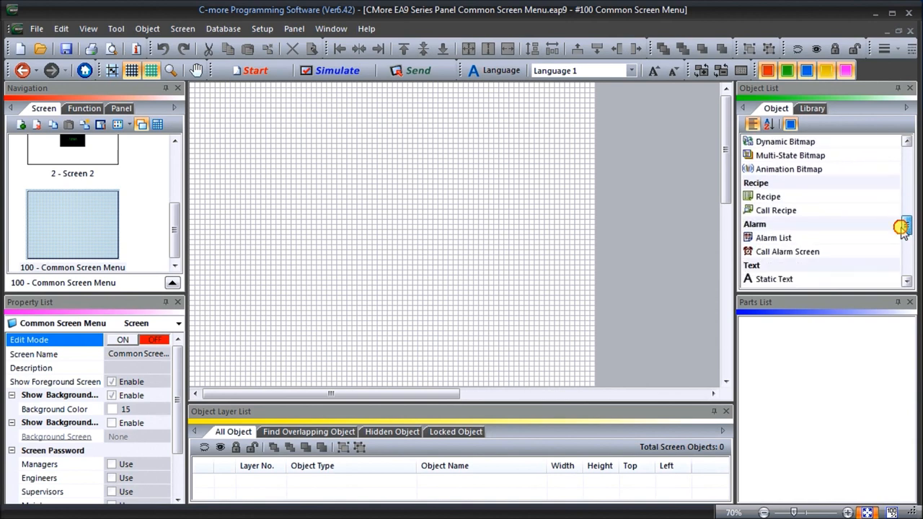
scroll("down", 3)
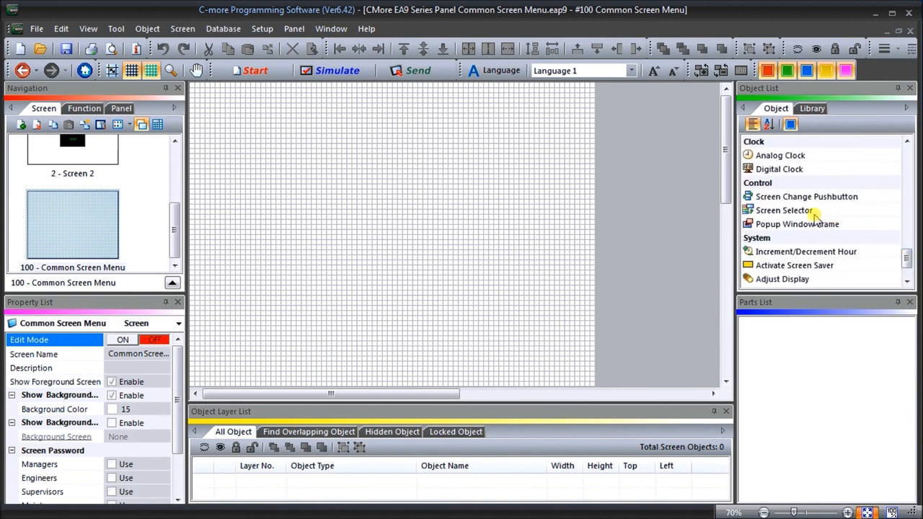
mouse_move(795, 197)
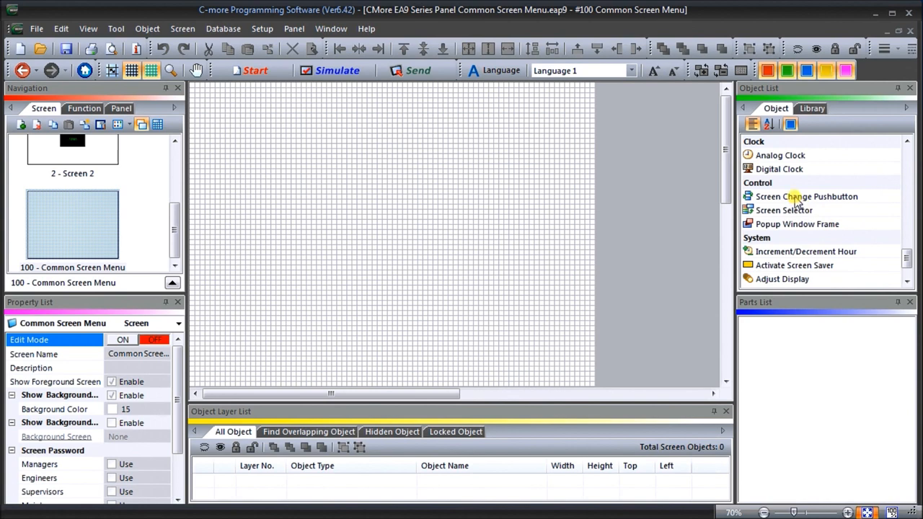
left_click(807, 196)
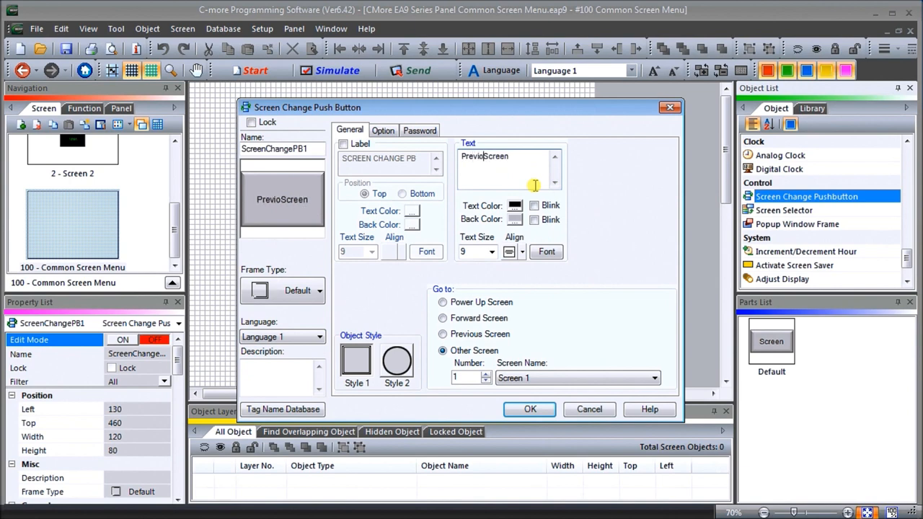
Label the button Previous Screen in size 14 text and set it to go to the previous screen
type("Previous Screen")
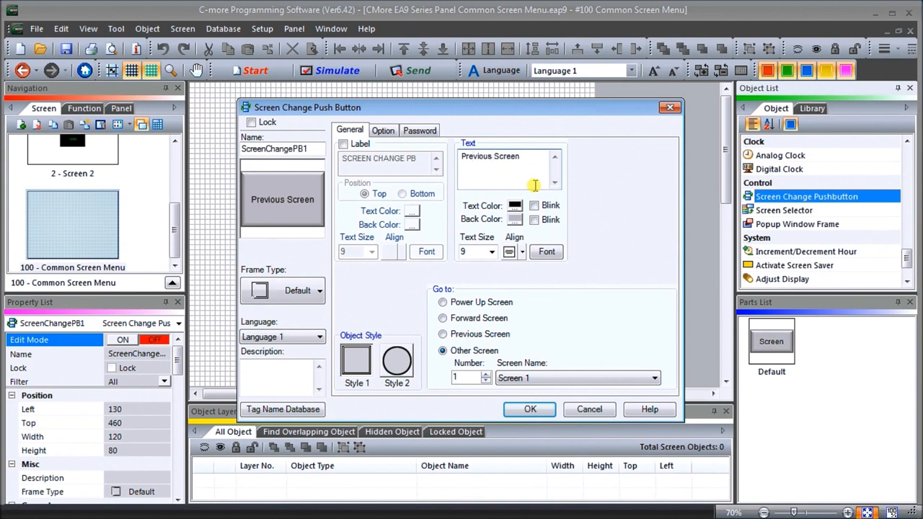
left_click(491, 251)
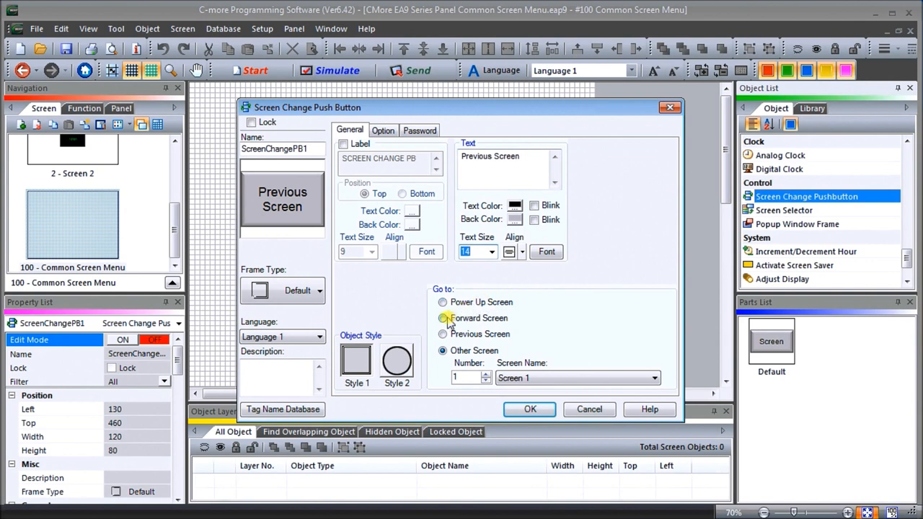
left_click(443, 335)
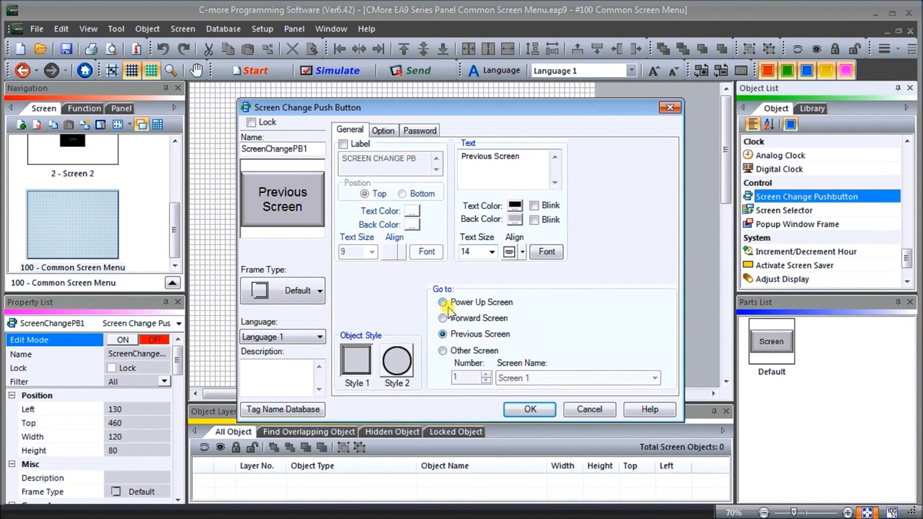
mouse_move(473, 320)
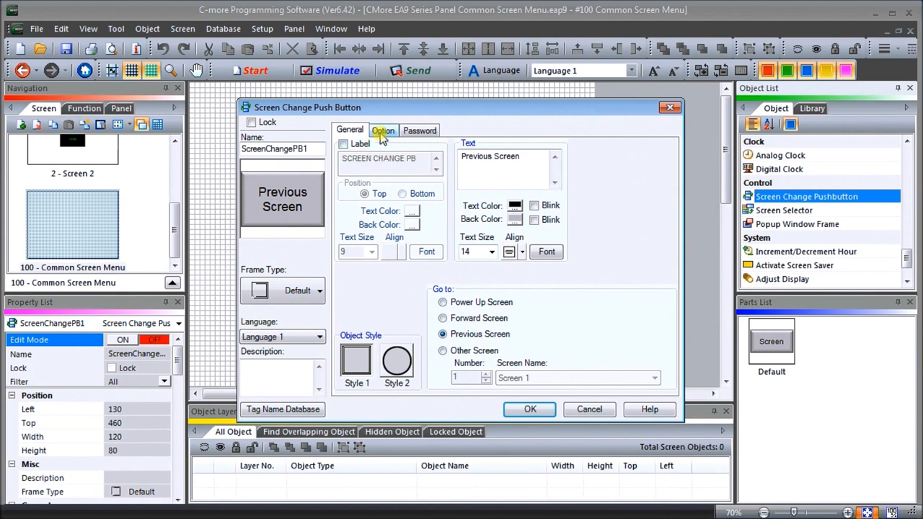
Review the button's Option and Password settings, leaving defaults
left_click(382, 129)
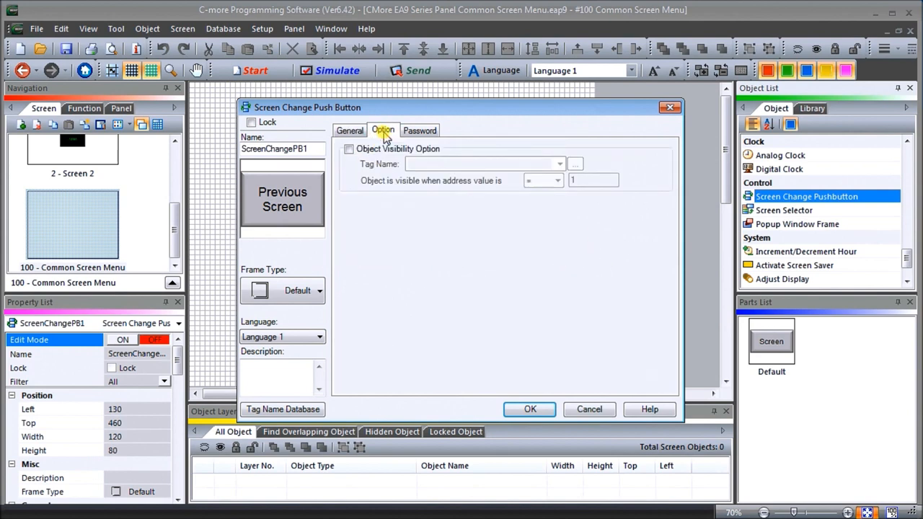
left_click(419, 130)
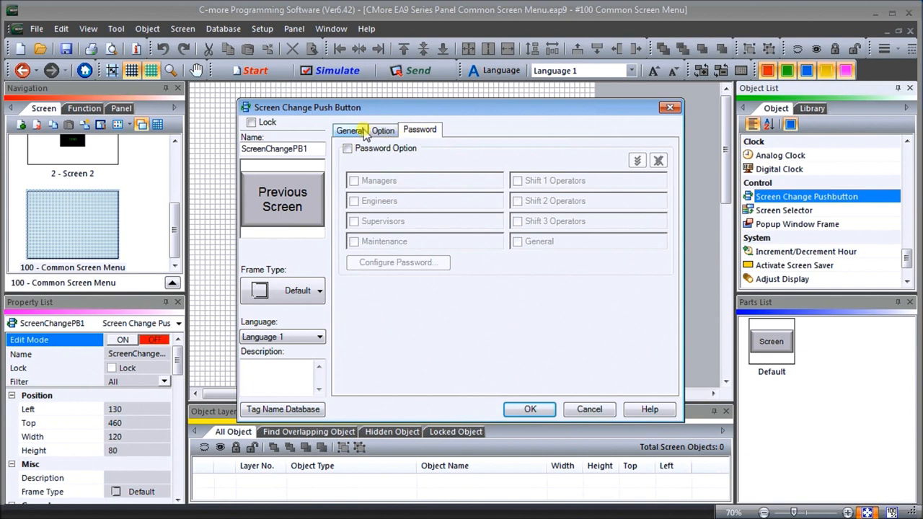
left_click(382, 130)
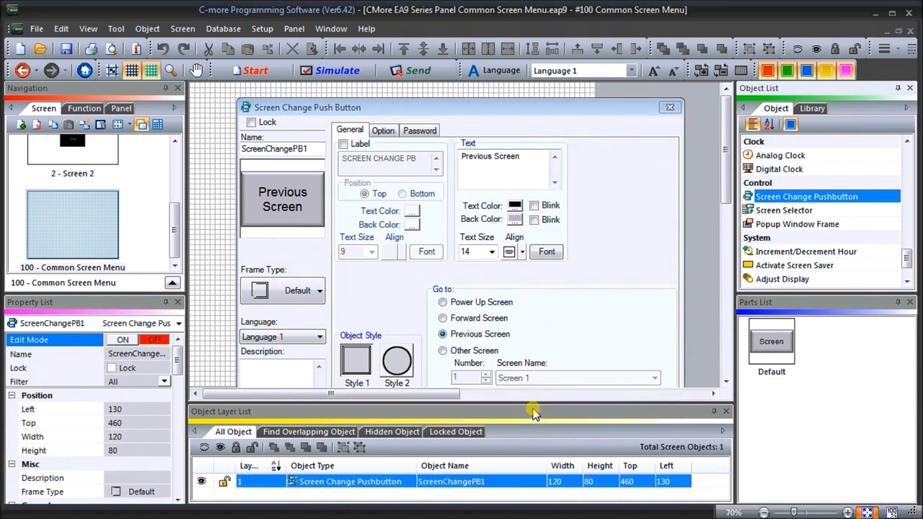
left_click(670, 107)
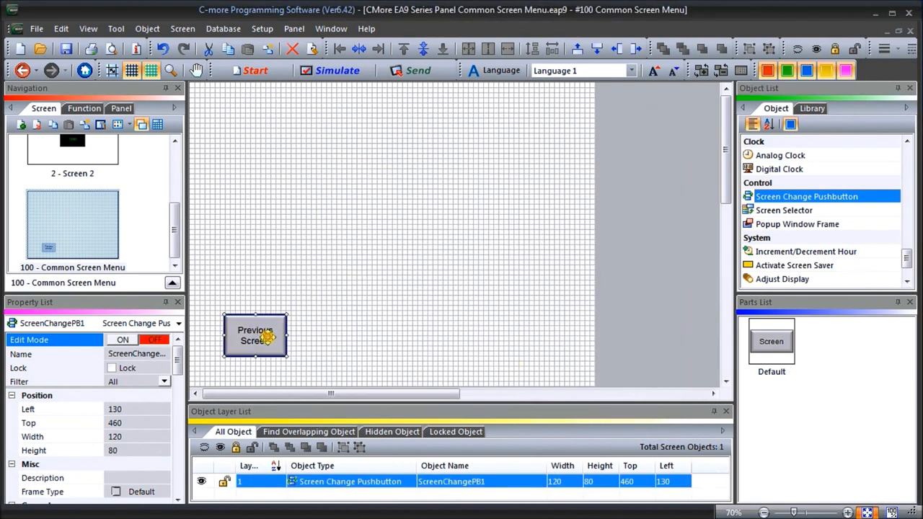
left_click_drag(254, 338, 219, 366)
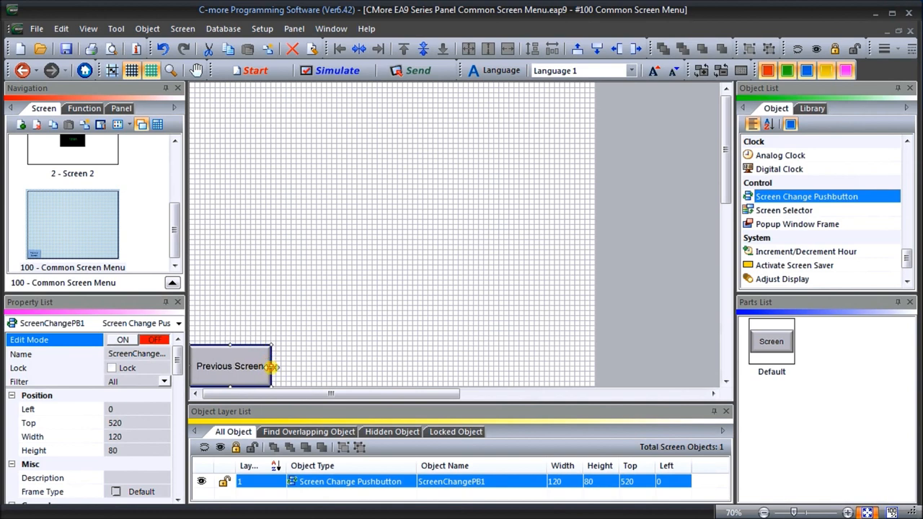
left_click_drag(271, 366, 281, 366)
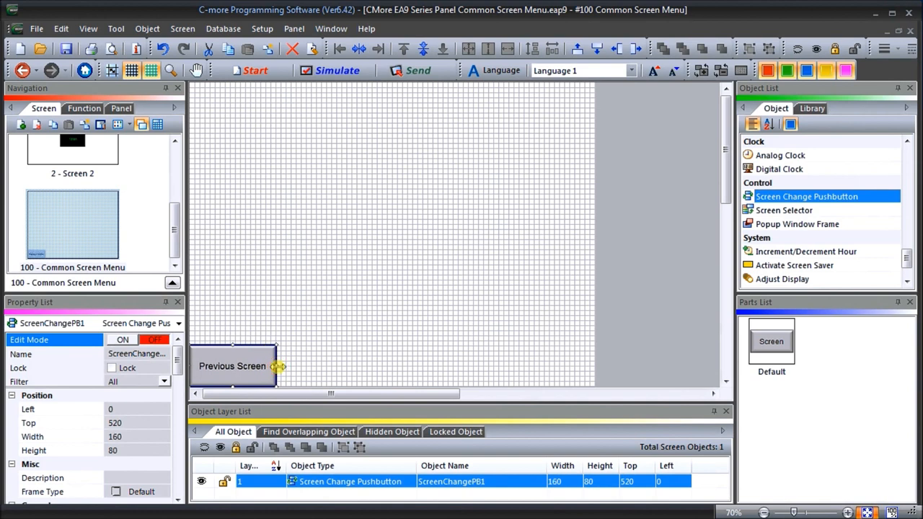
left_click_drag(280, 367, 283, 366)
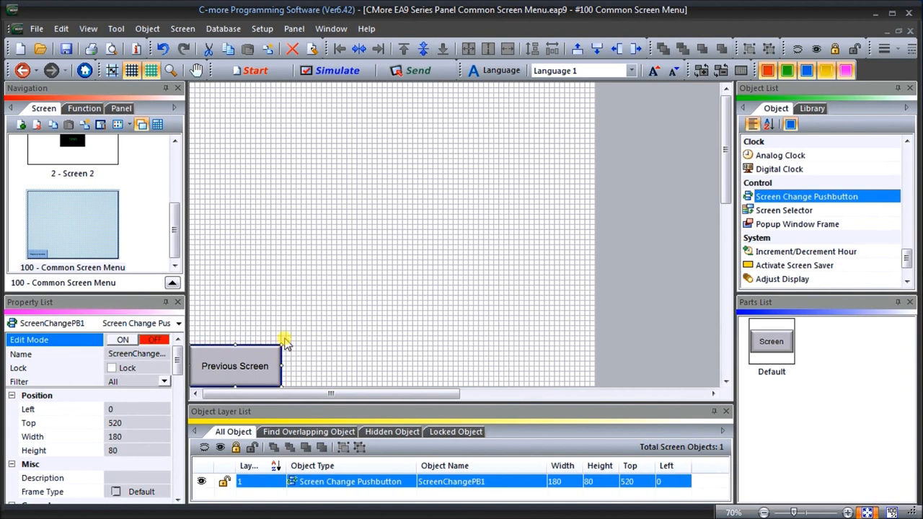
mouse_move(418, 261)
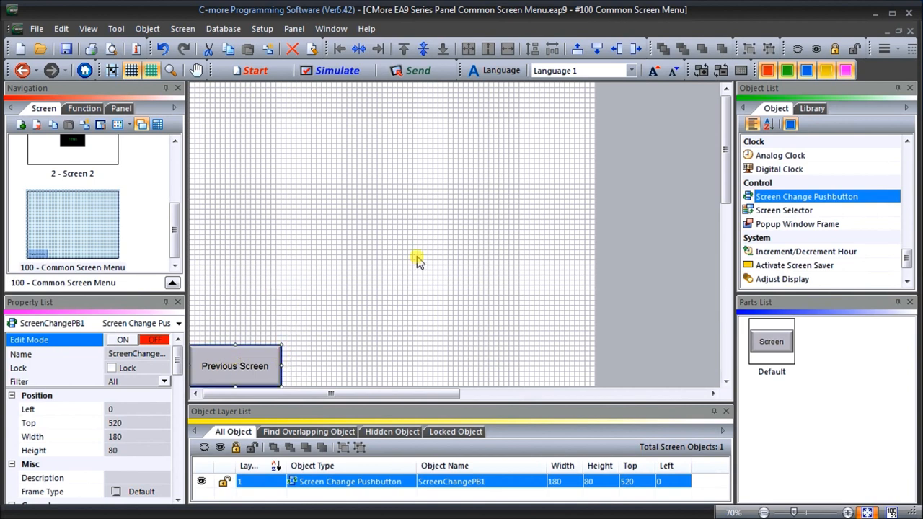
mouse_move(414, 251)
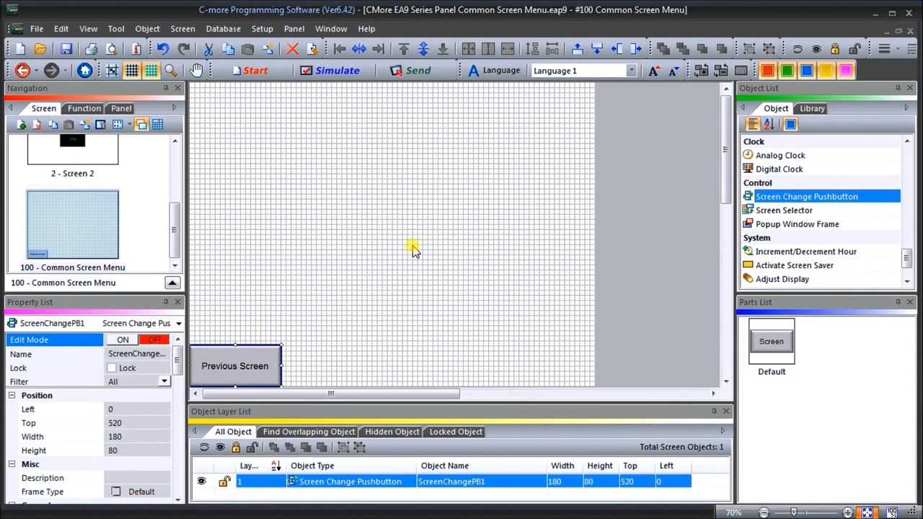
mouse_move(238, 365)
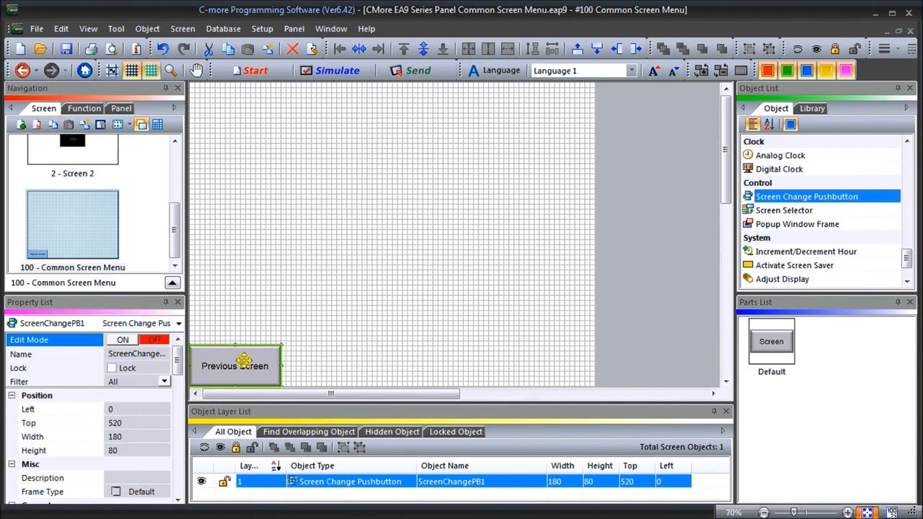
Duplicate the Previous Screen button to the bottom right and bring up the copy's settings
right_click(245, 367)
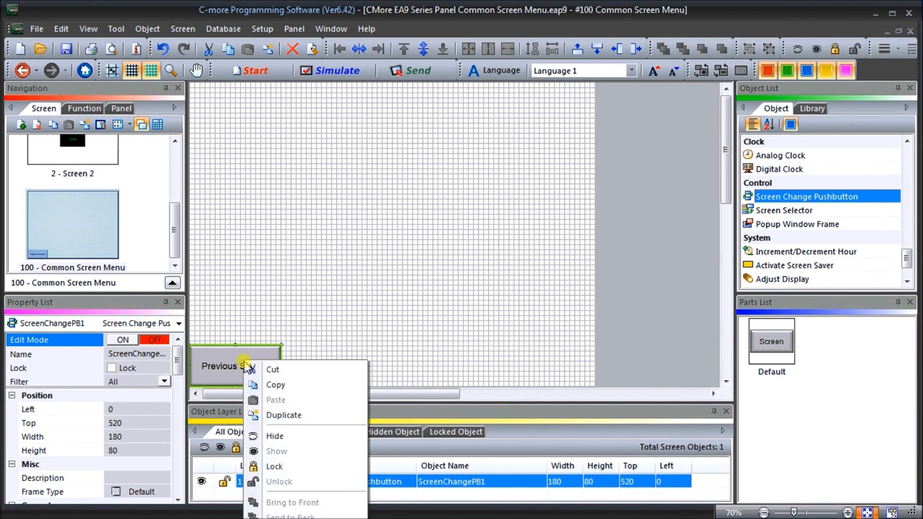
left_click(283, 415)
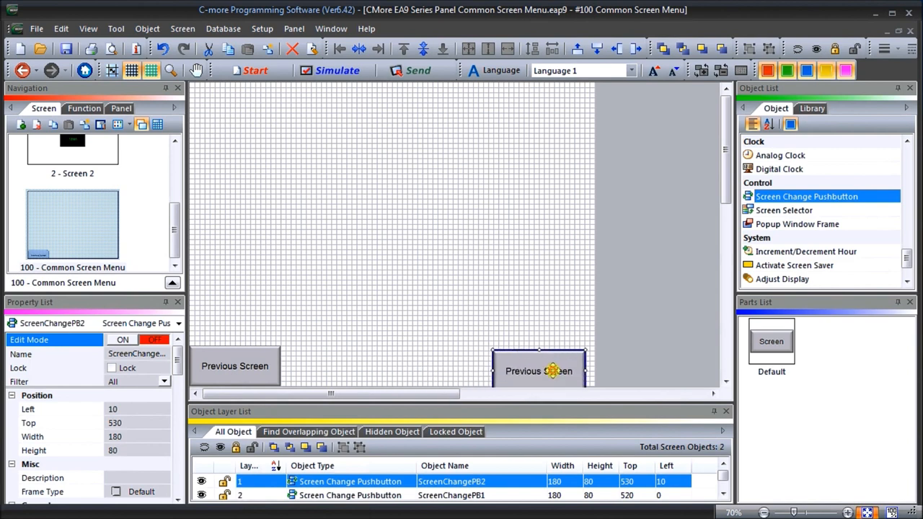
left_click_drag(554, 371, 562, 366)
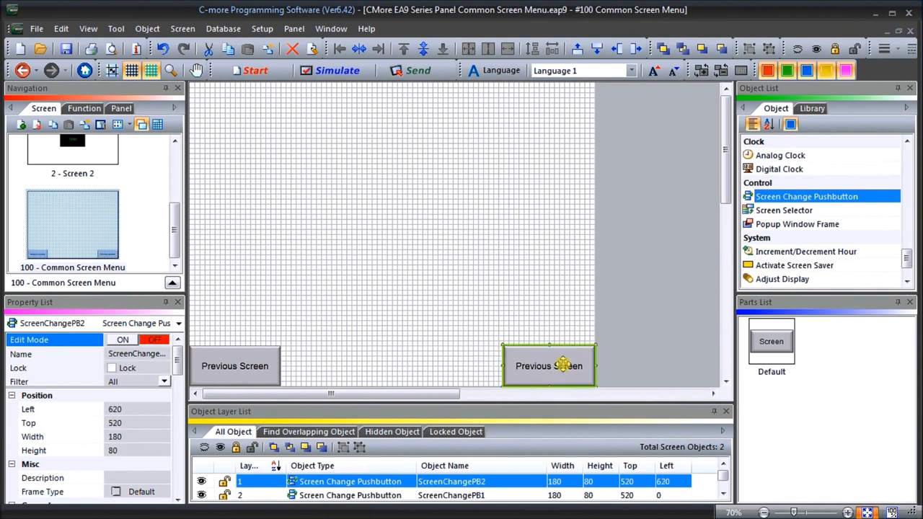
double_click(548, 366)
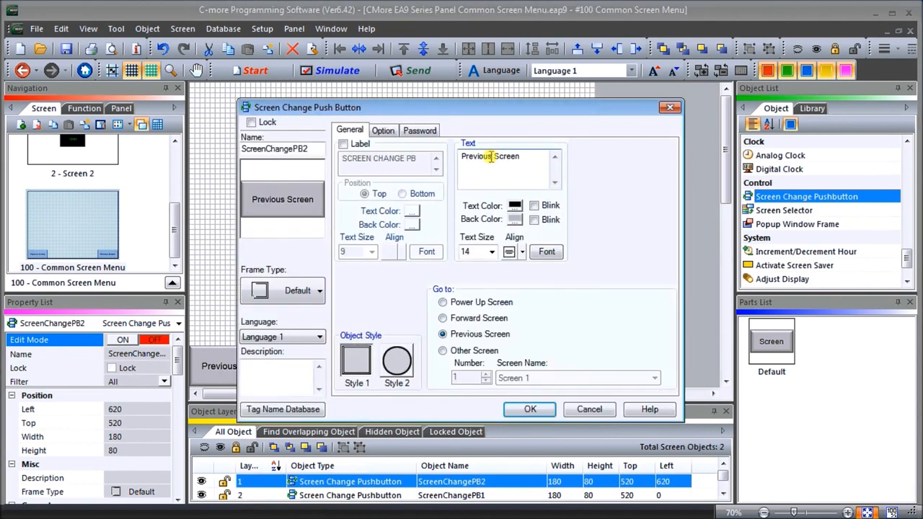
Relabel the copied button Forward Screen
double_click(475, 156)
type("Forward")
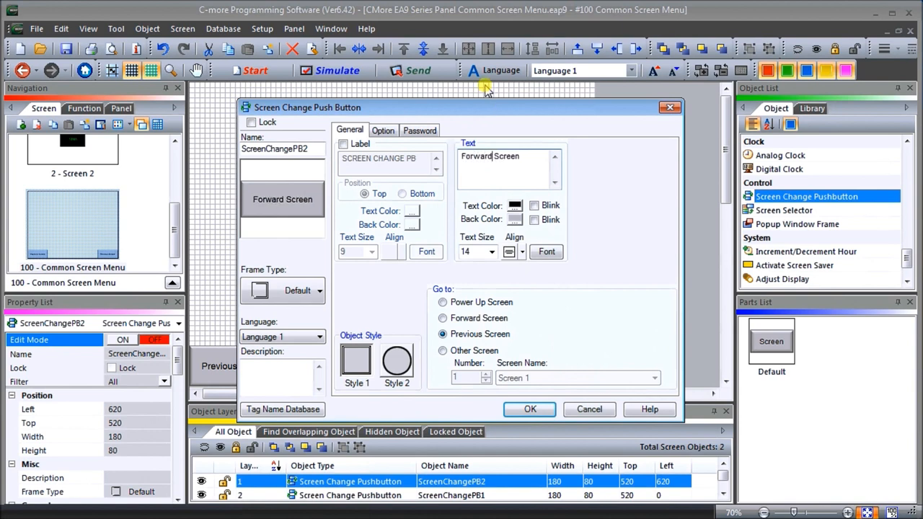
mouse_move(424, 277)
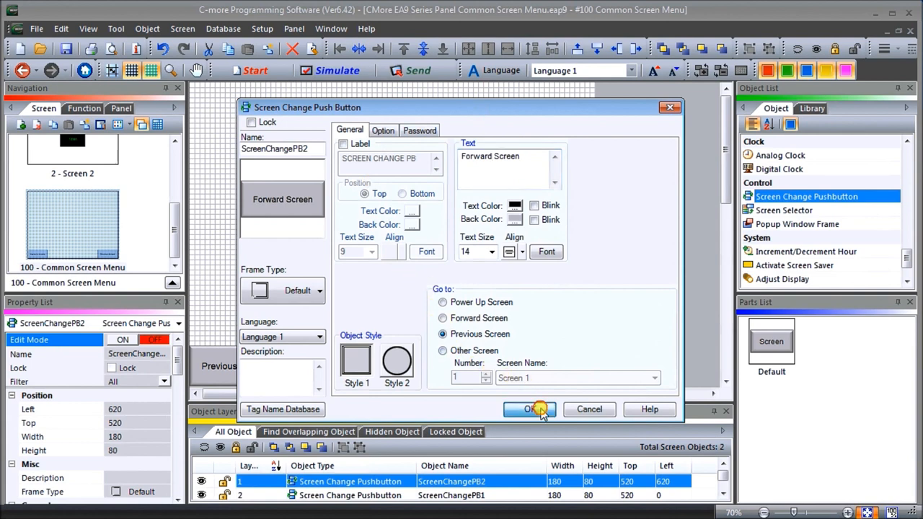
left_click(531, 410)
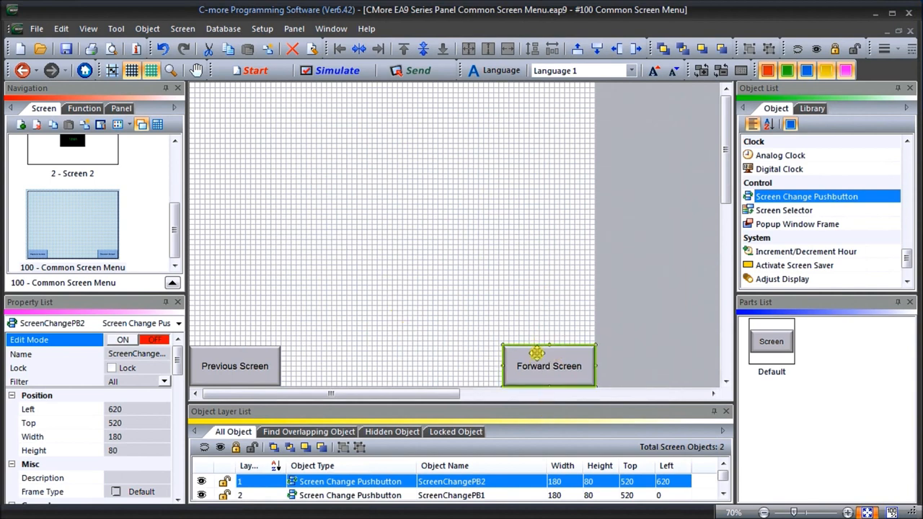
Duplicate it to the bottom centre as a Main Screen button that jumps to Screen 1
right_click(548, 366)
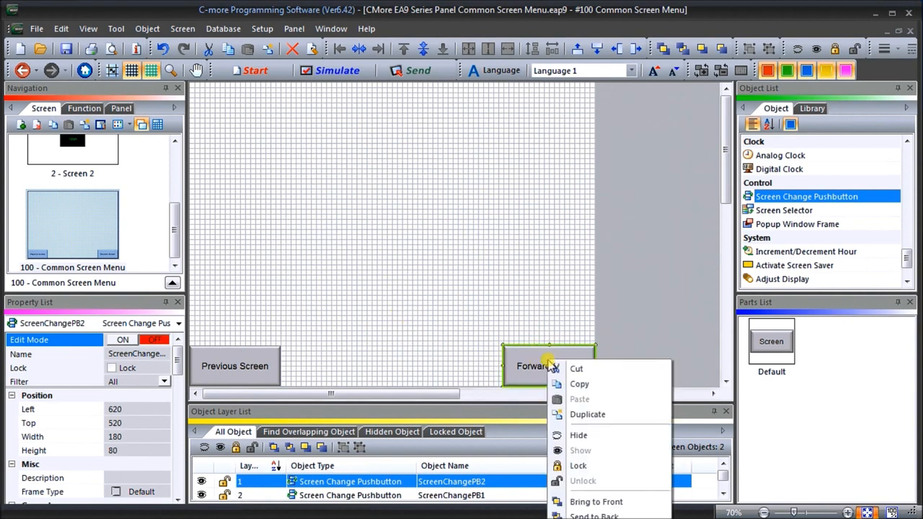
left_click(587, 414)
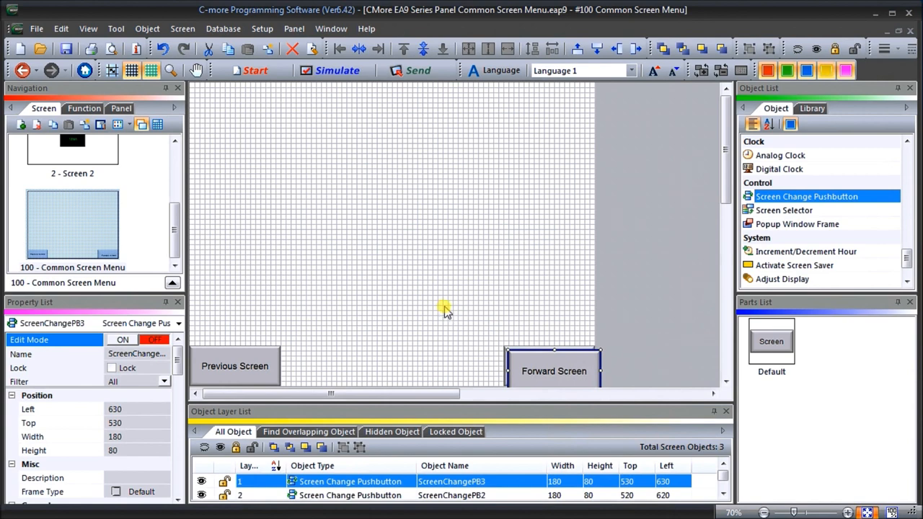
left_click_drag(554, 371, 351, 360)
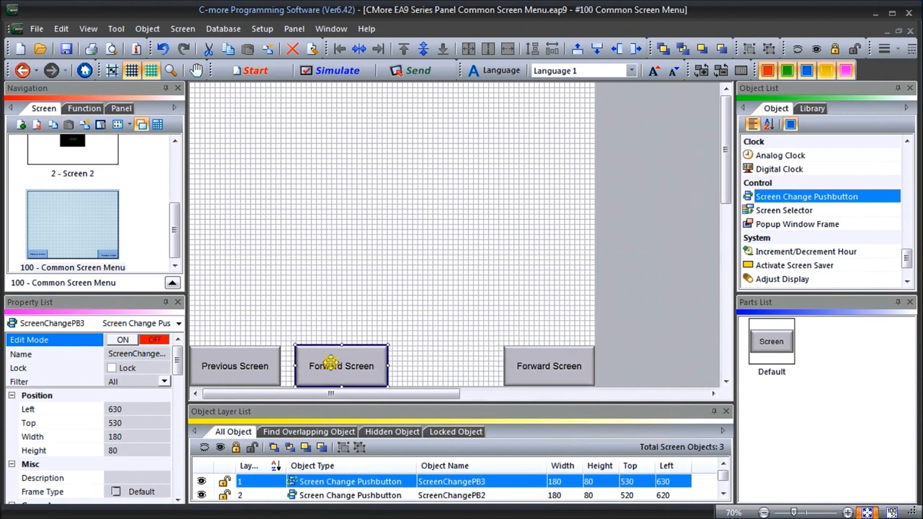
double_click(341, 366)
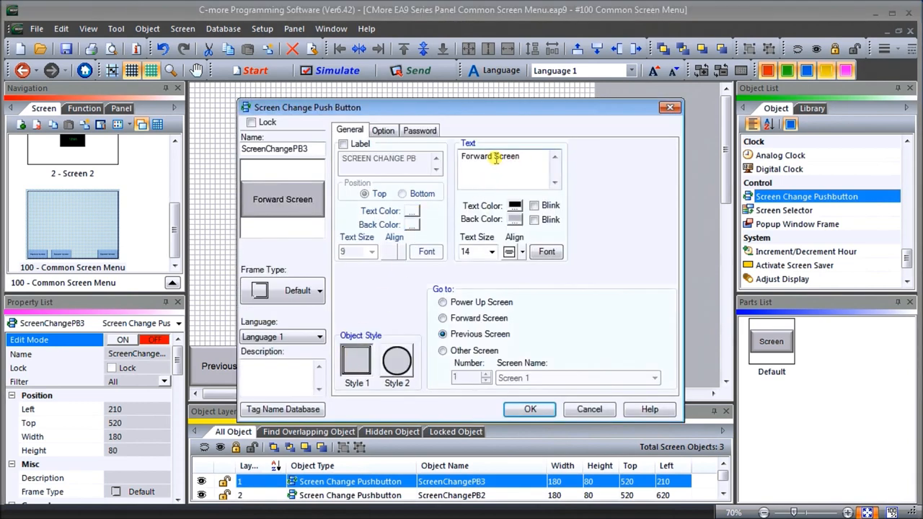
double_click(476, 156)
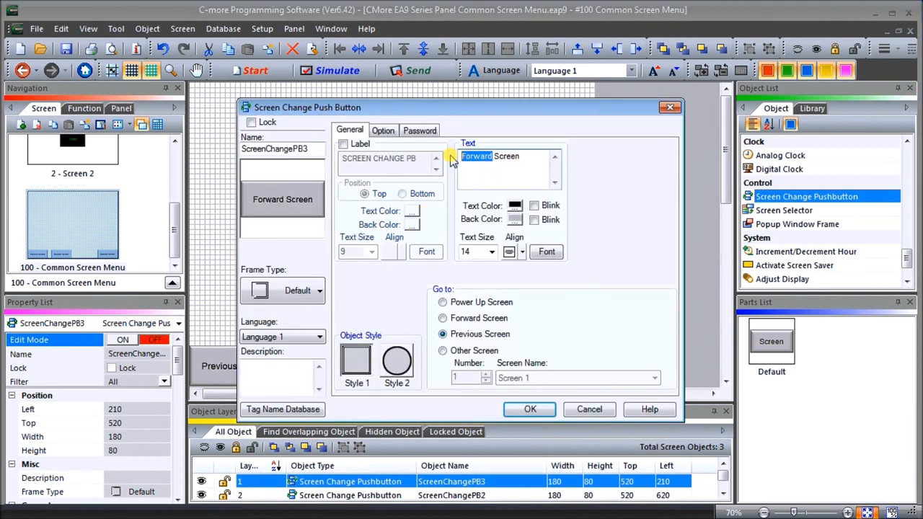
mouse_move(447, 174)
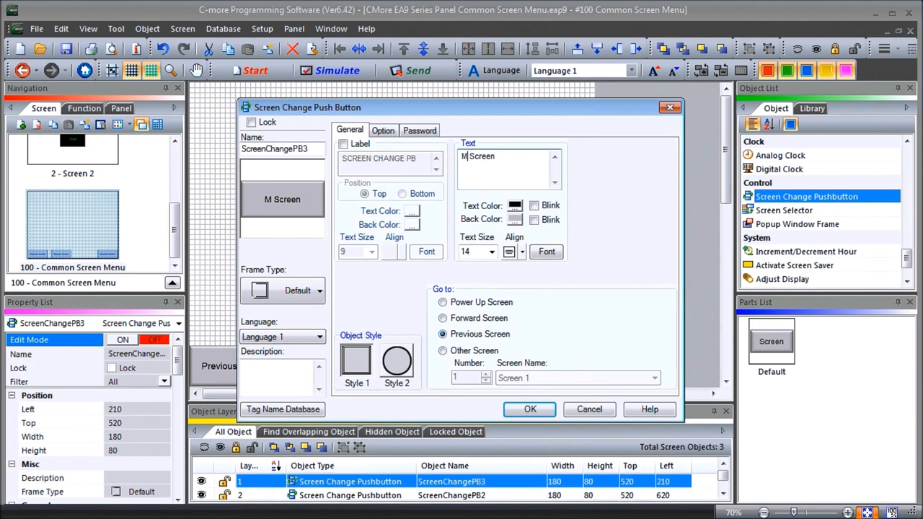
type("Main Screen")
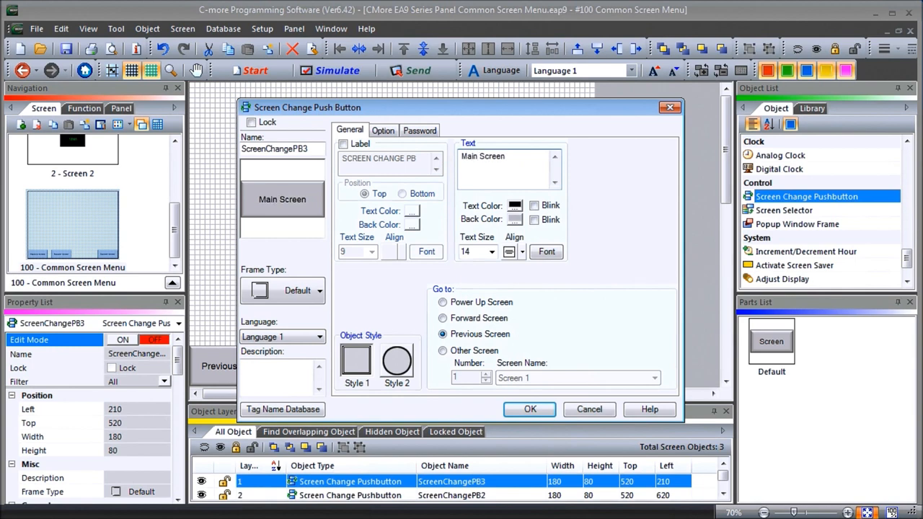
mouse_move(501, 354)
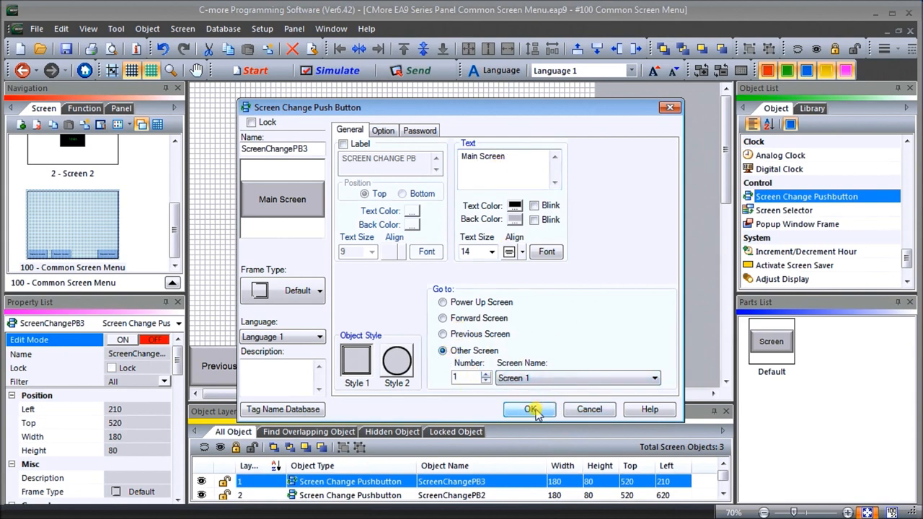
left_click(528, 410)
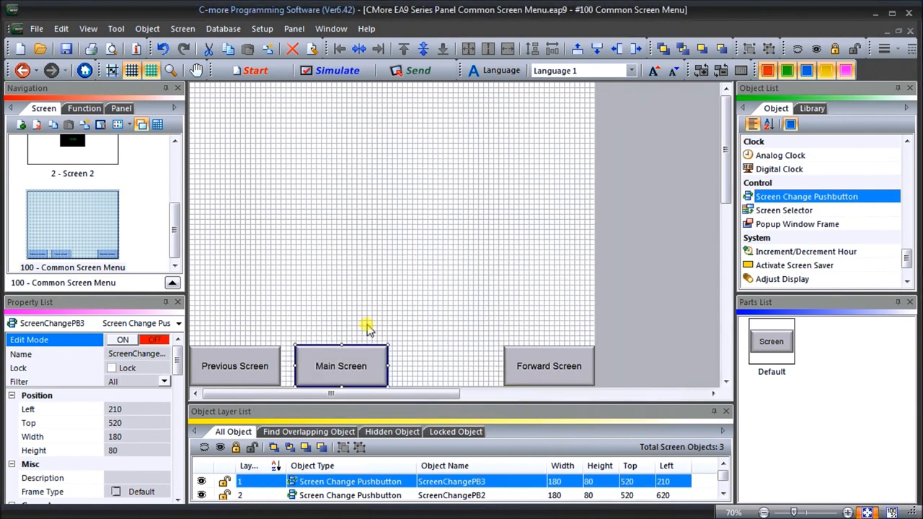
Pick the Screen Selector object under Control so its style samples appear
left_click(340, 366)
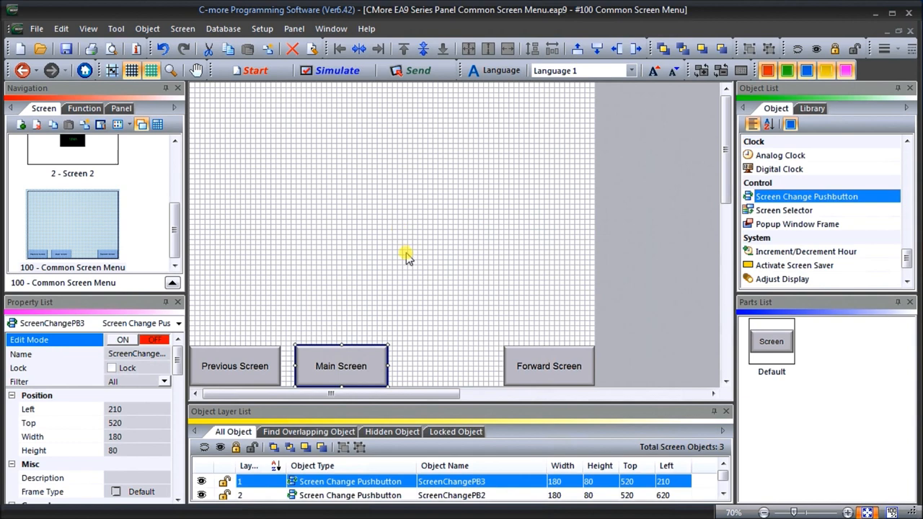
mouse_move(586, 208)
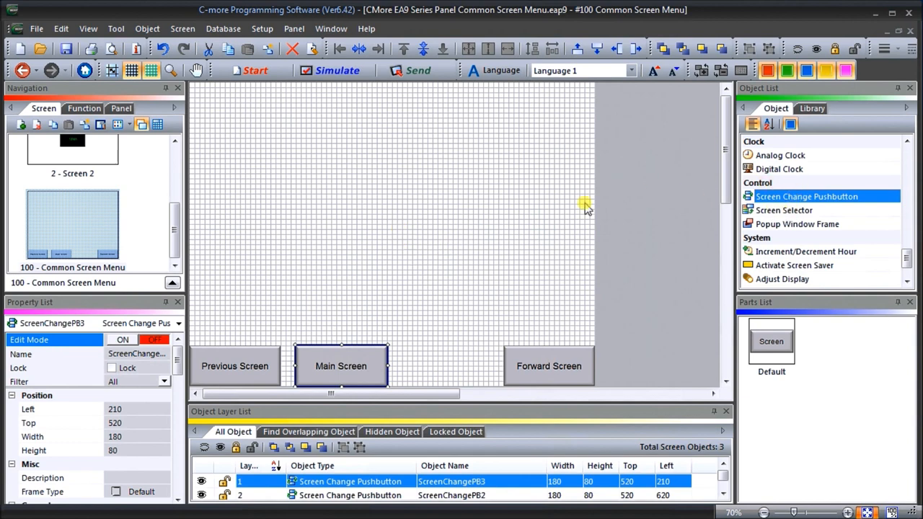
mouse_move(494, 260)
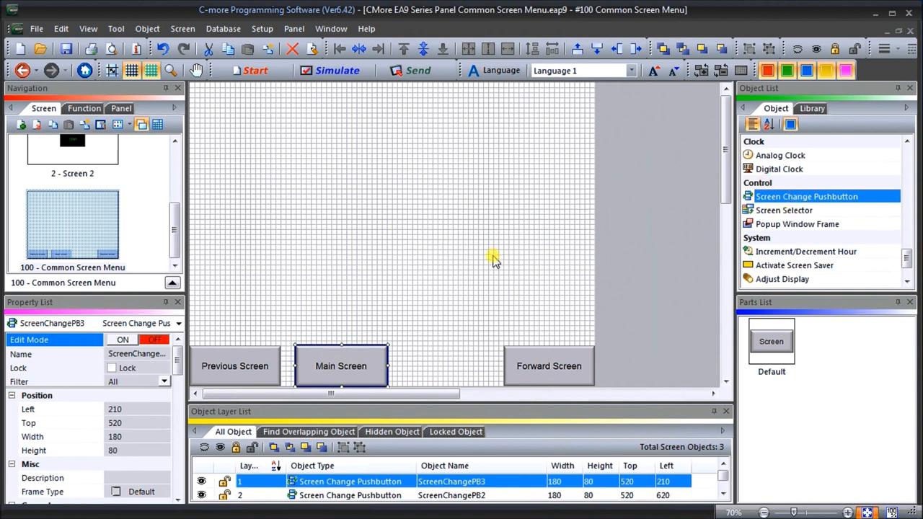
mouse_move(796, 224)
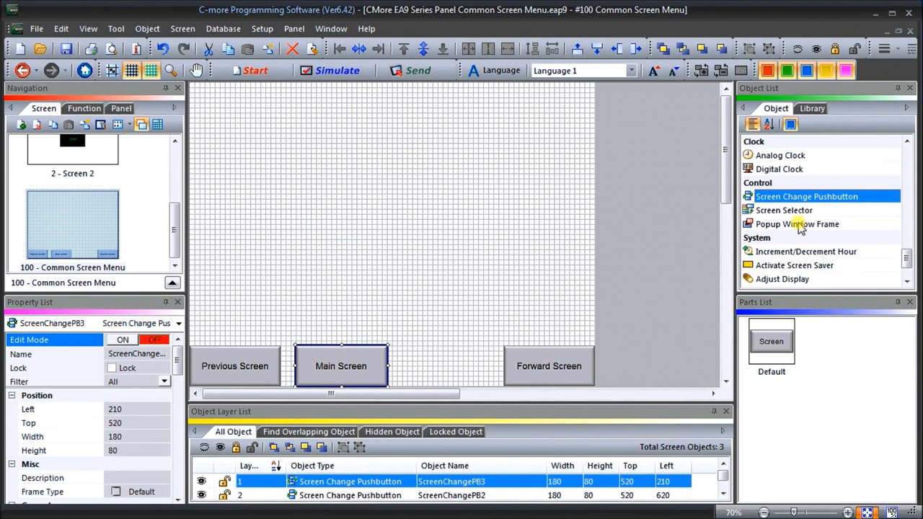
left_click(784, 211)
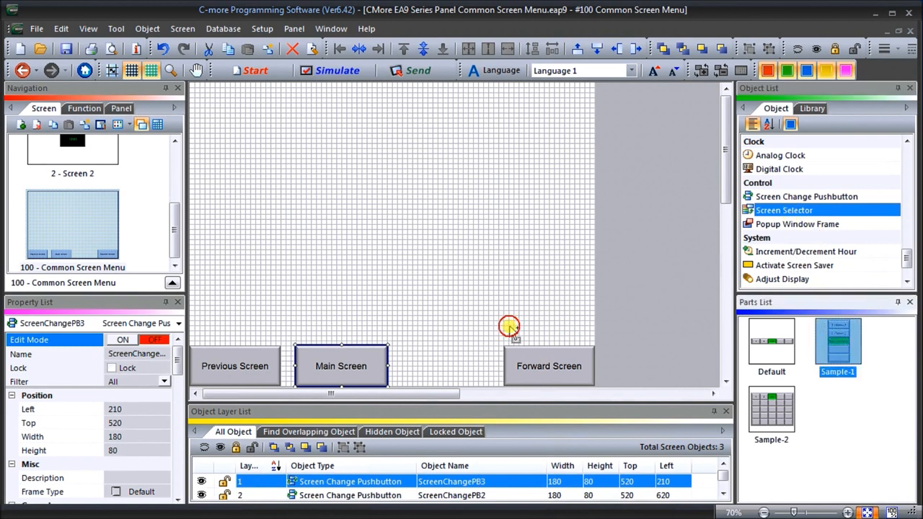
Place the screen selector as a popup with Select Screen button text in size 14, then show its screen list
double_click(507, 326)
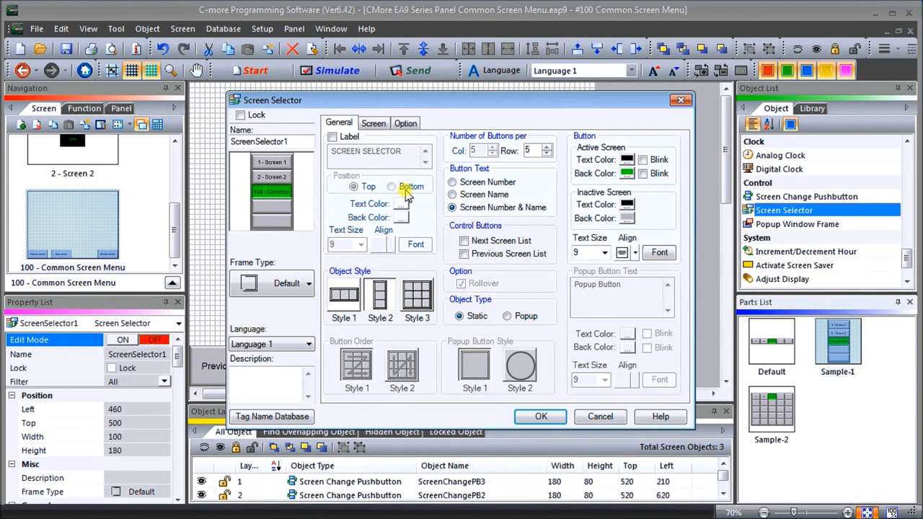
mouse_move(250, 243)
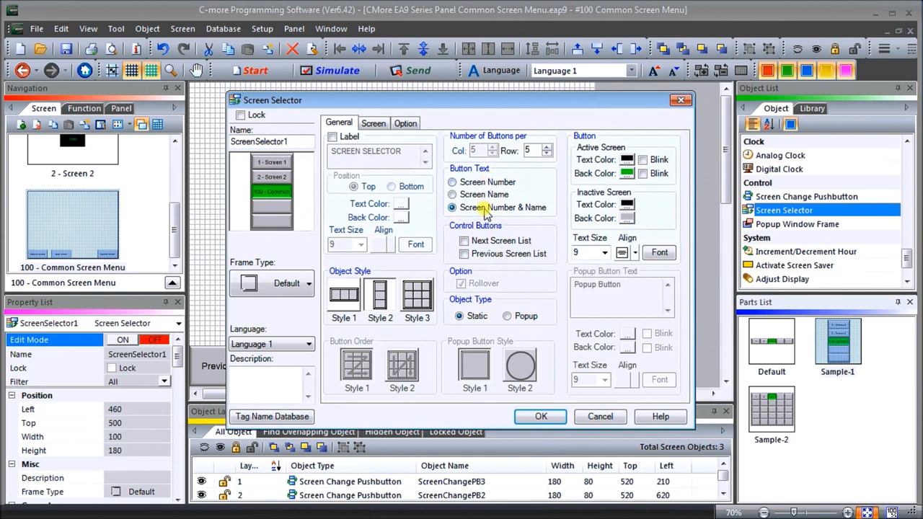
mouse_move(524, 222)
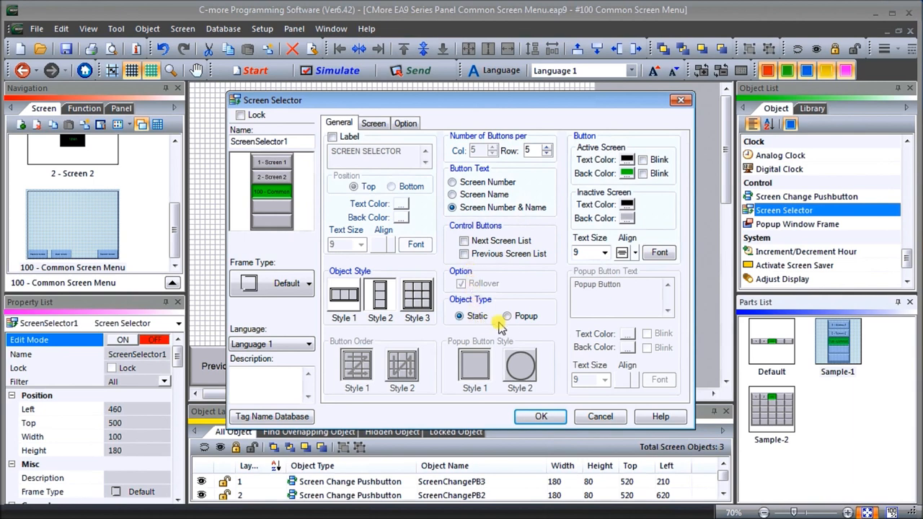
left_click(506, 316)
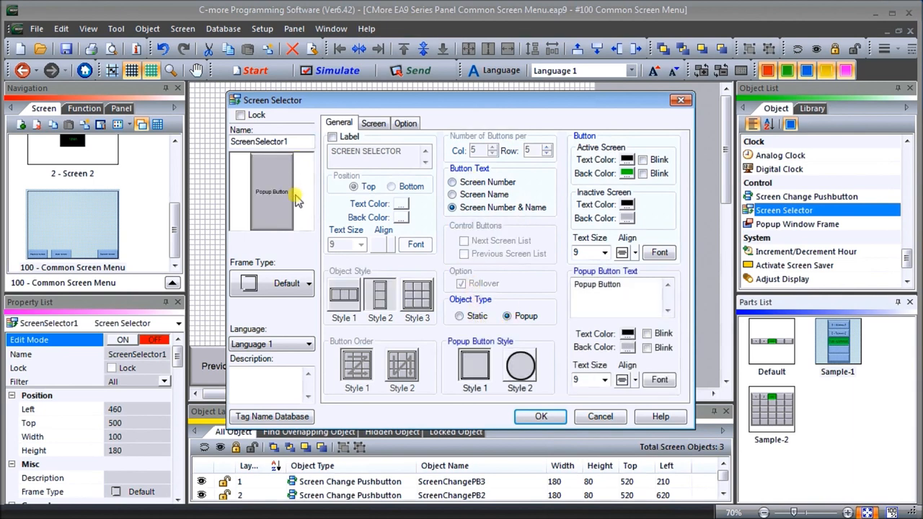
left_click(456, 208)
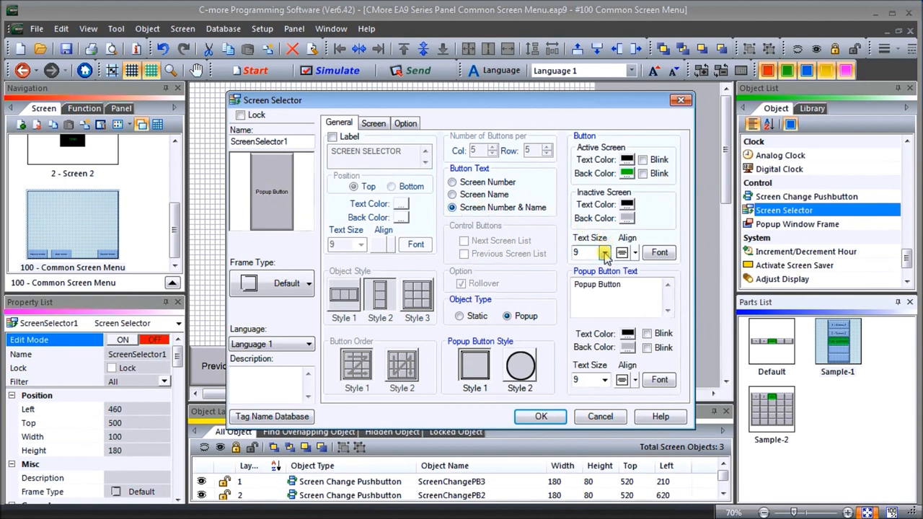
left_click(605, 253)
type("Select Screen")
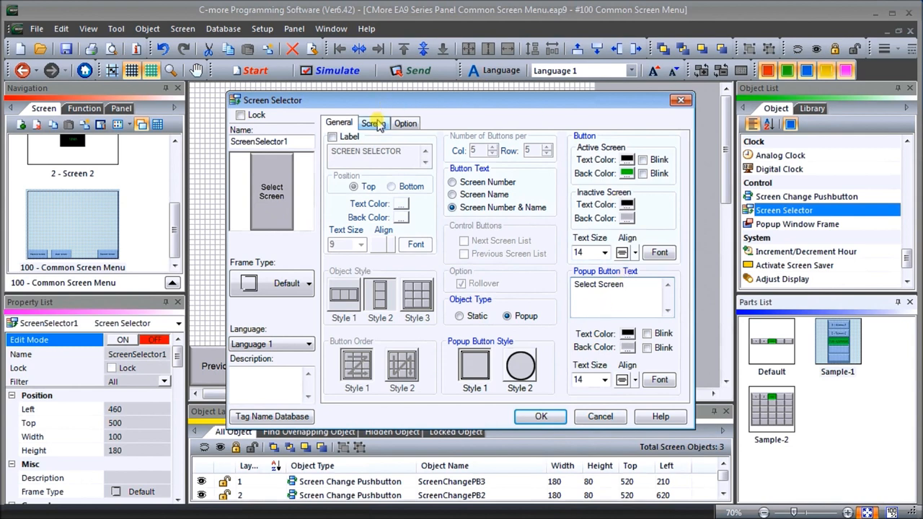
left_click(372, 122)
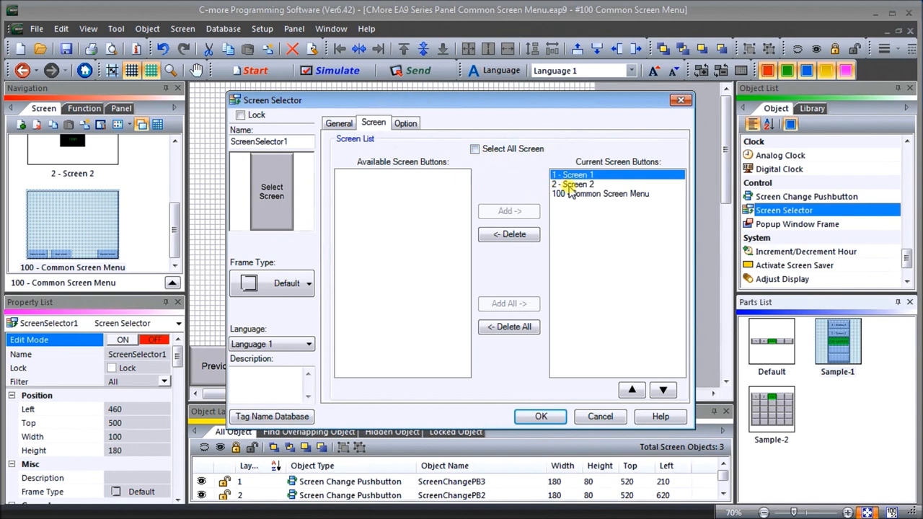
Delete 100 - Common Screen Menu from the selector's screen buttons, keeping Screens 1 and 2
left_click(600, 193)
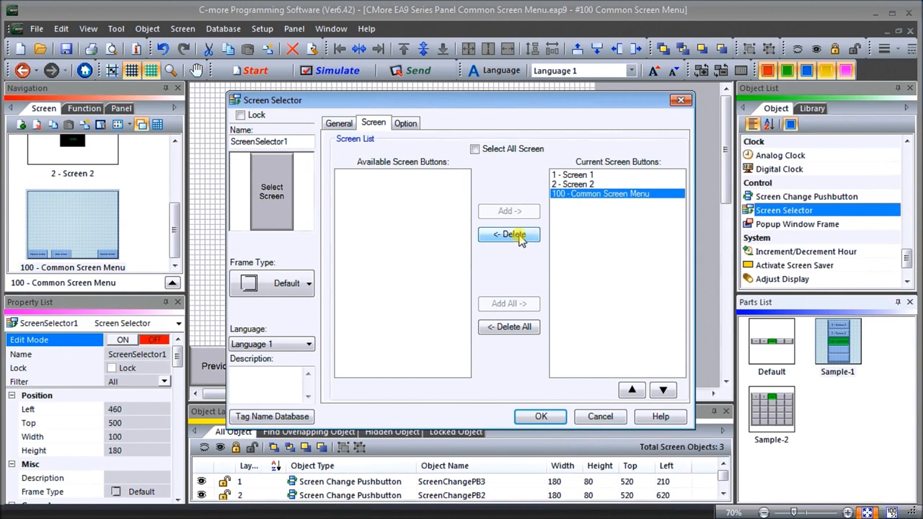
left_click(508, 233)
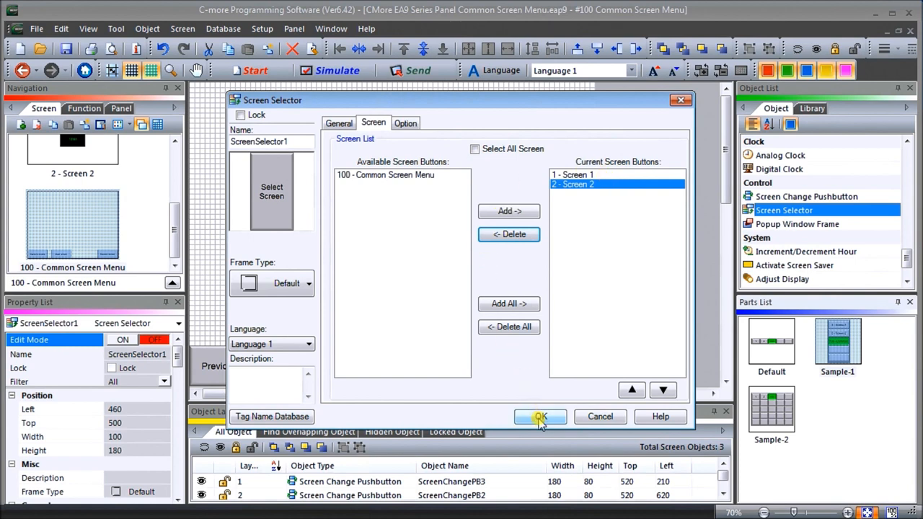
left_click(539, 415)
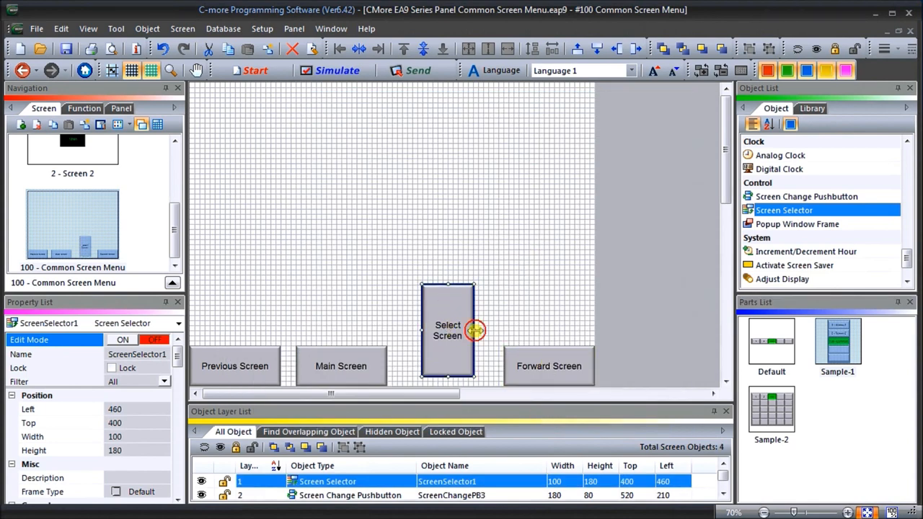
Move Select Screen into the bottom row between Main Screen and Forward Screen
left_click_drag(476, 330, 499, 331)
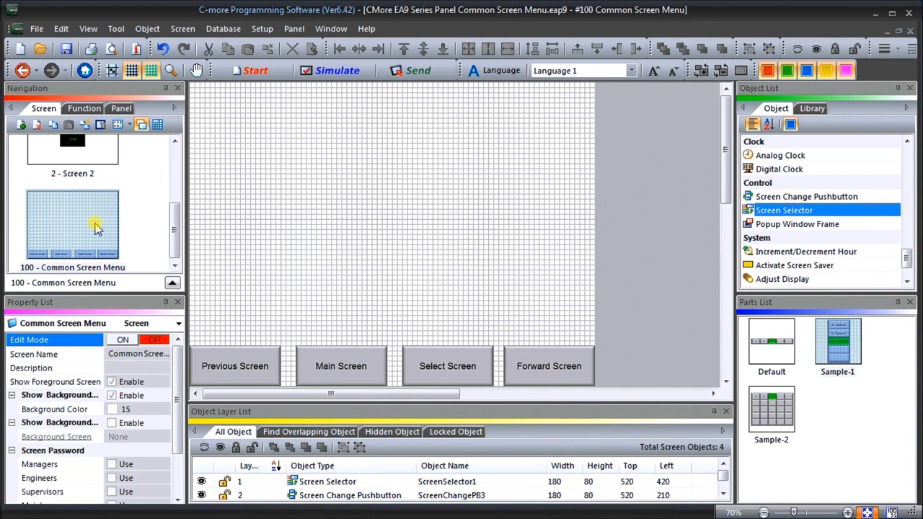
mouse_move(481, 289)
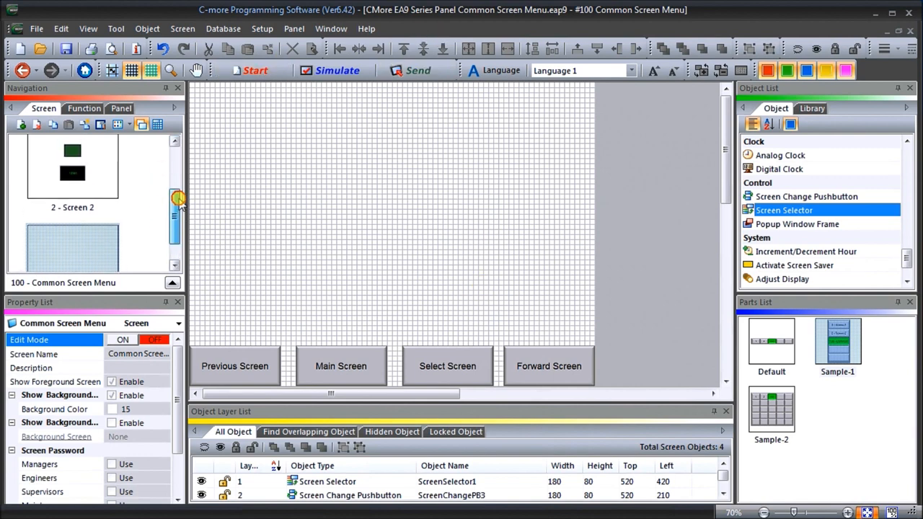
Switch to Screen 1 for editing
scroll("up", 3)
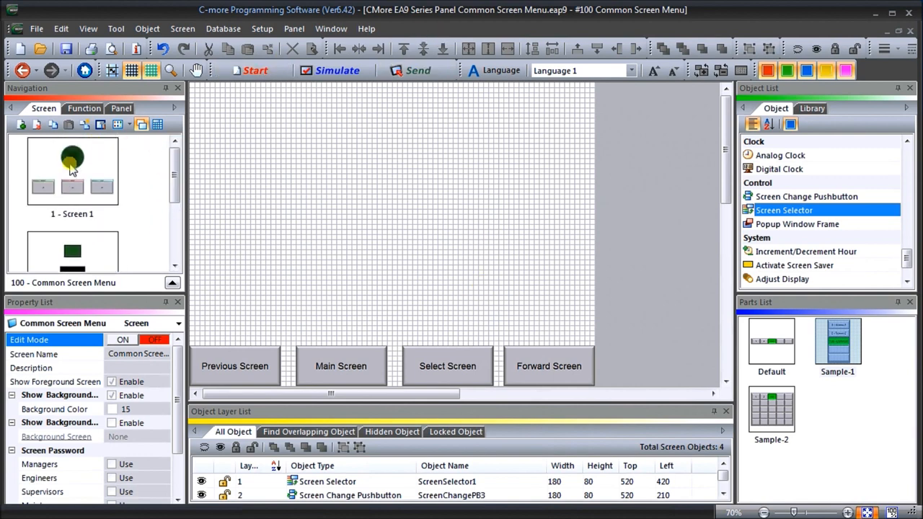
double_click(72, 170)
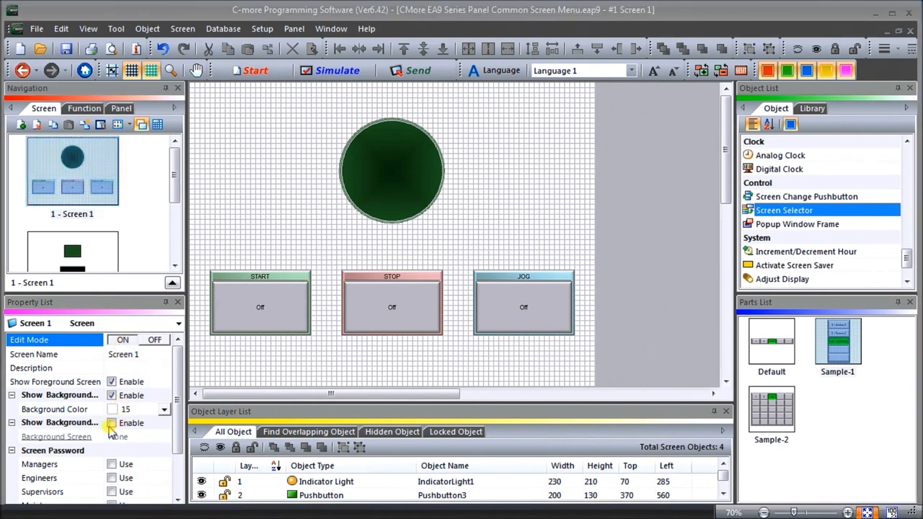
Enable Show Background Screen with Common Screen Menu so the four navigation buttons appear on Screen 1
left_click(111, 422)
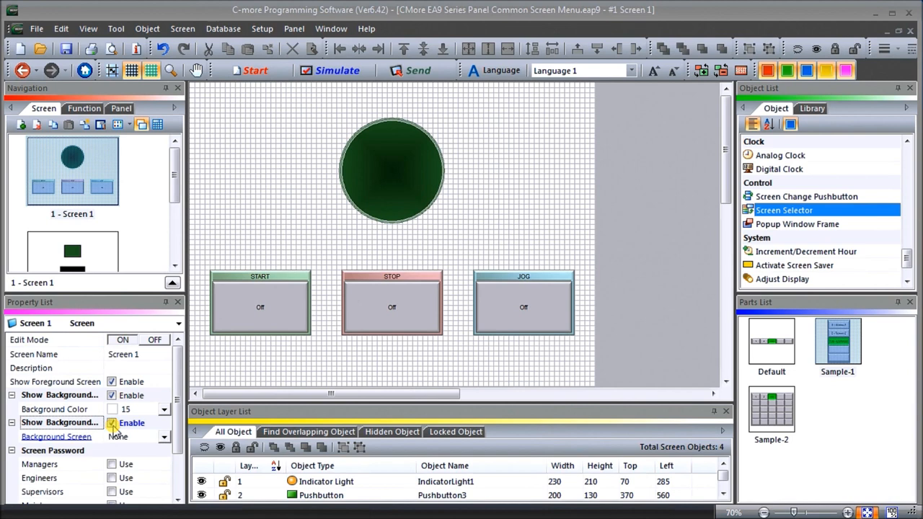
left_click(164, 436)
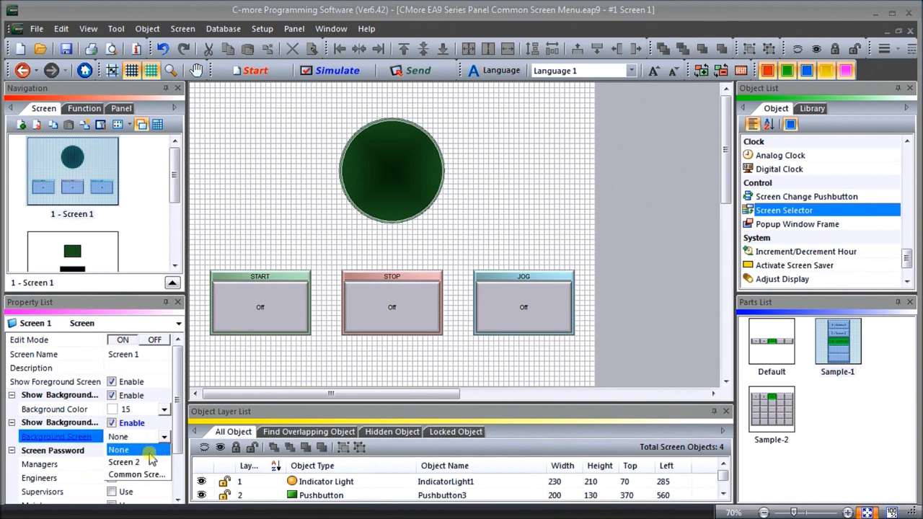
left_click(139, 474)
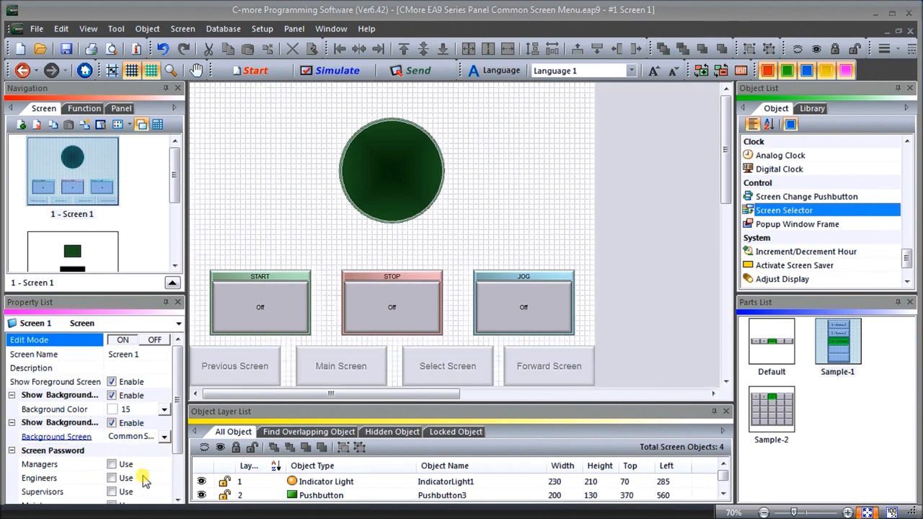
left_click(155, 340)
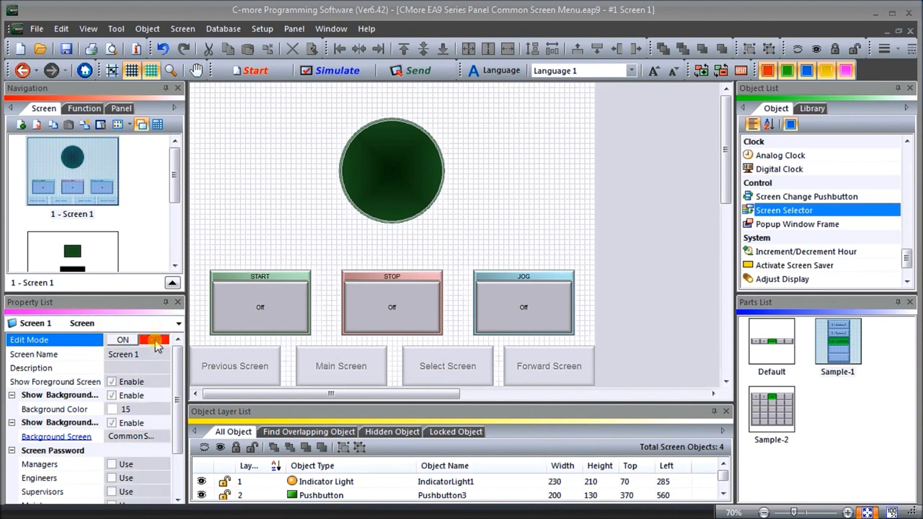
mouse_move(487, 376)
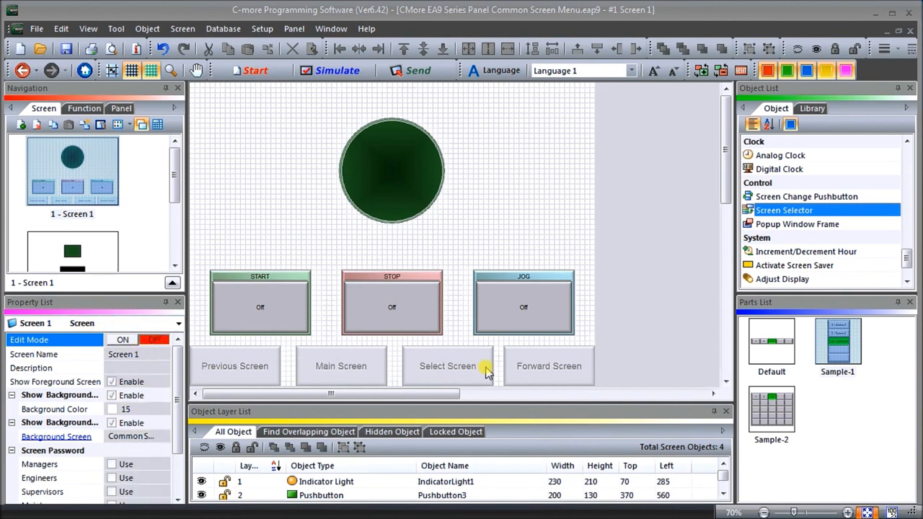
mouse_move(581, 378)
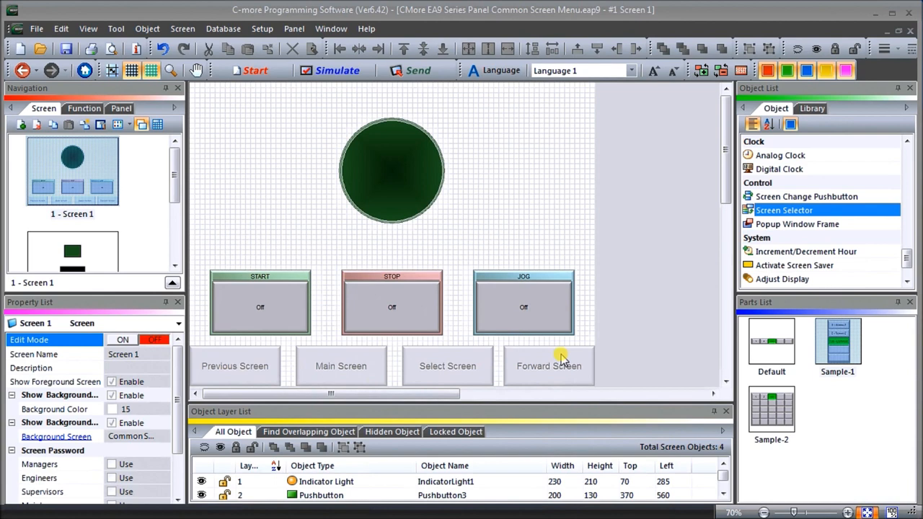
left_click(522, 303)
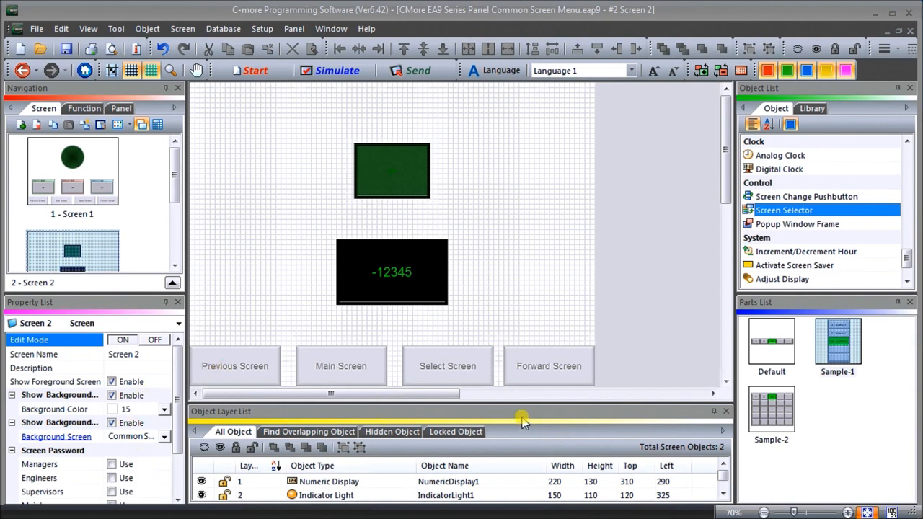
mouse_move(532, 285)
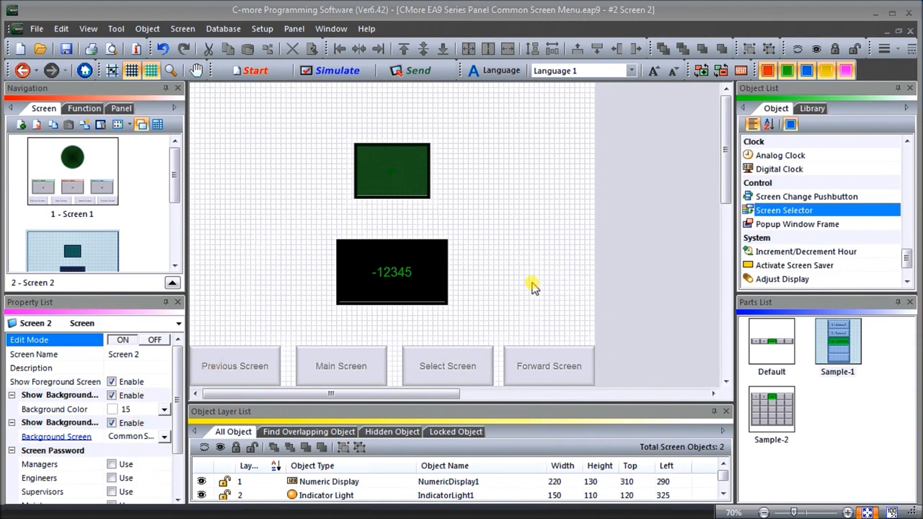
Toggle Screen 2's edit mode off while keeping the Common Screen Menu buttons visible
left_click(153, 340)
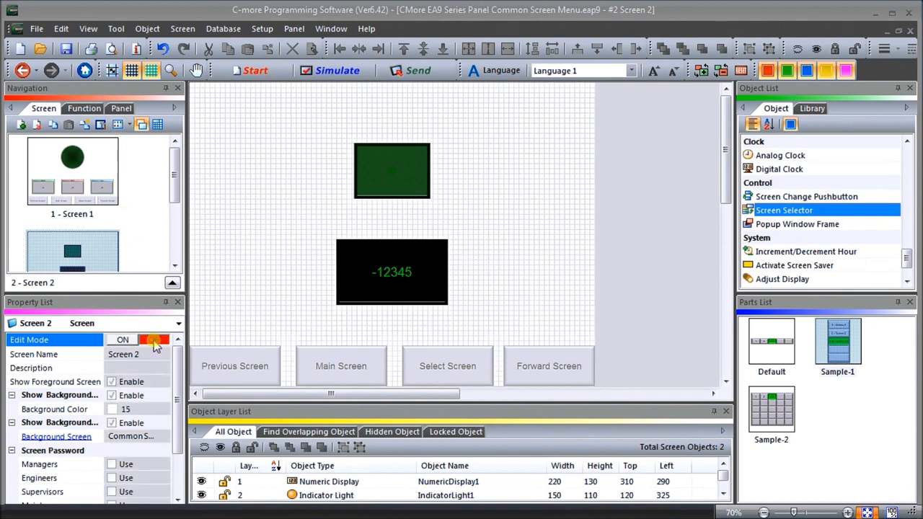
scroll("down", 3)
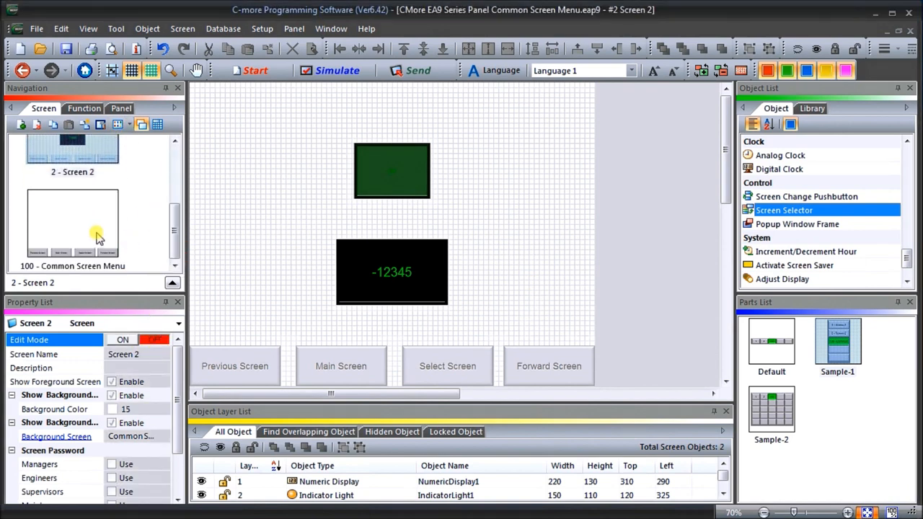
On Common Screen Menu, review the Previous Screen button's settings and leave them unchanged
double_click(94, 224)
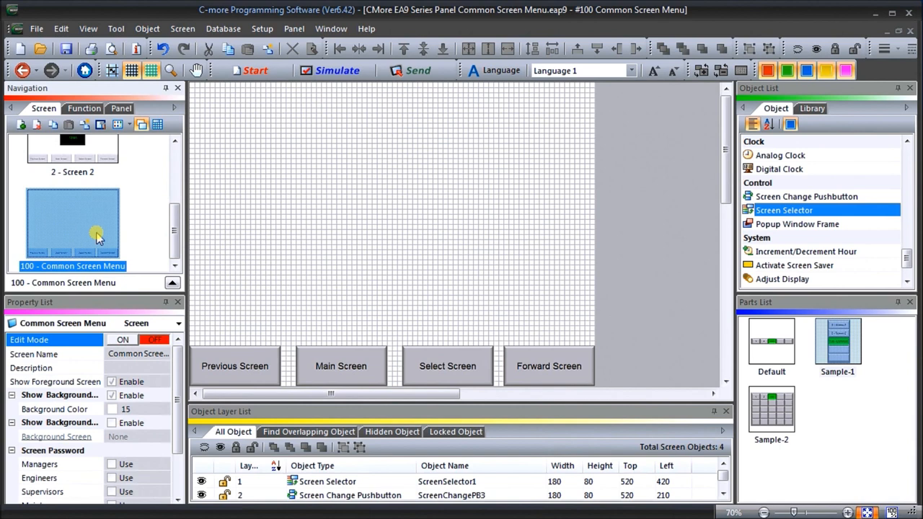
mouse_move(353, 218)
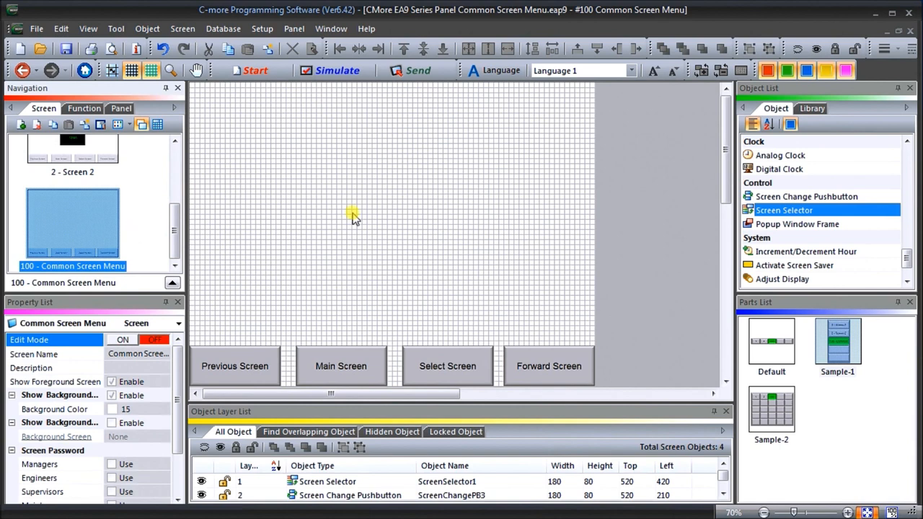
left_click(234, 367)
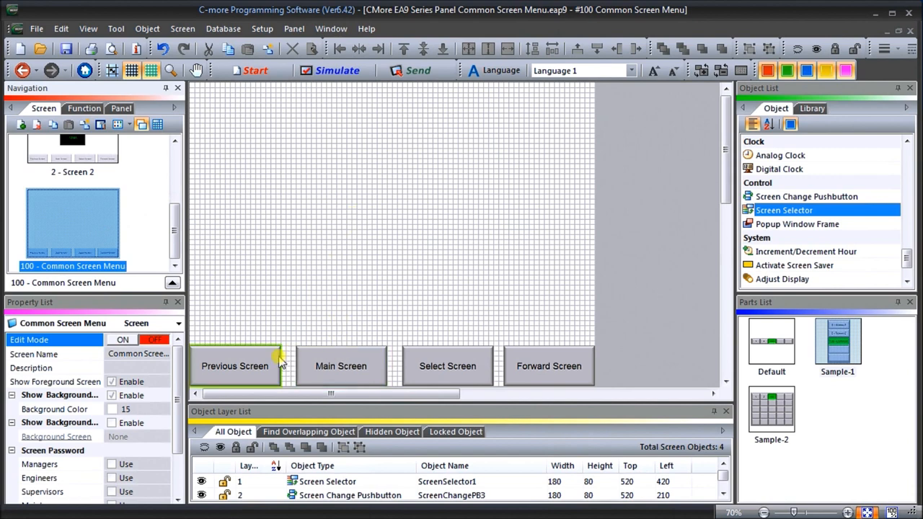
double_click(233, 366)
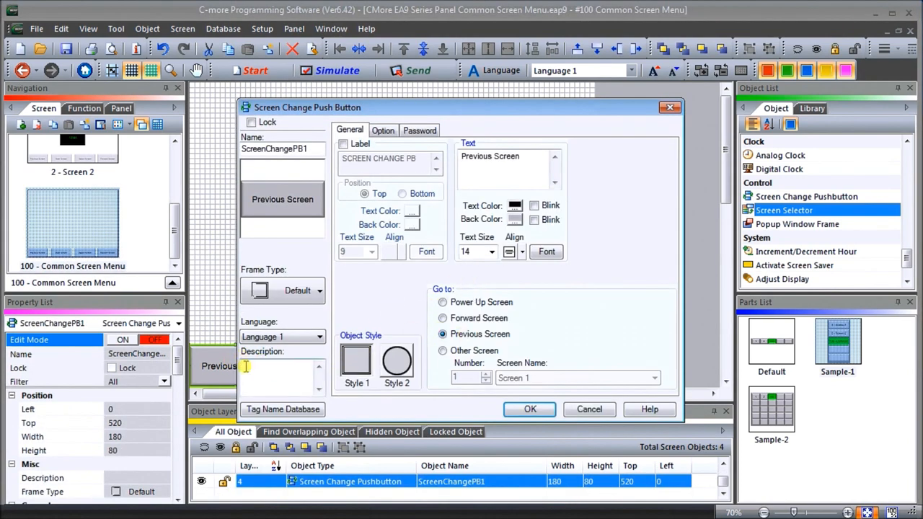
left_click(529, 409)
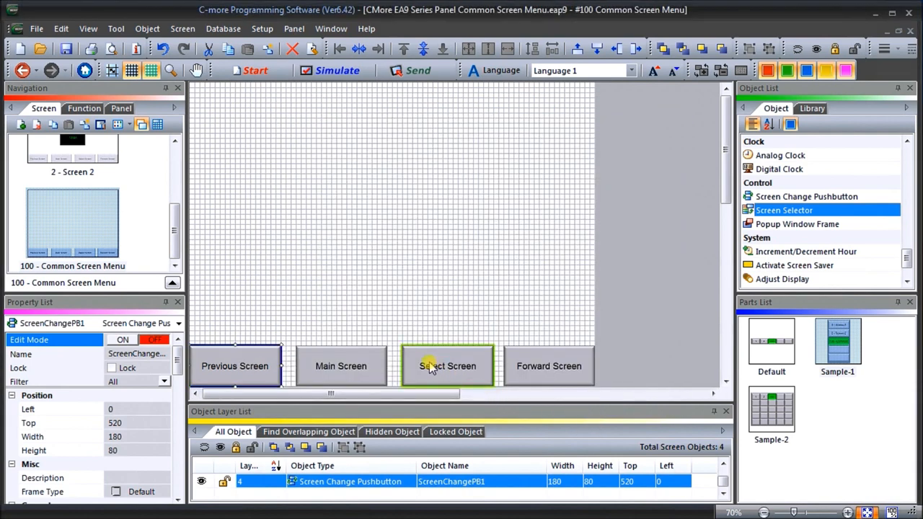
Set the Forward Screen button to go to the forward screen and confirm Main Screen targets Screen 1
double_click(448, 366)
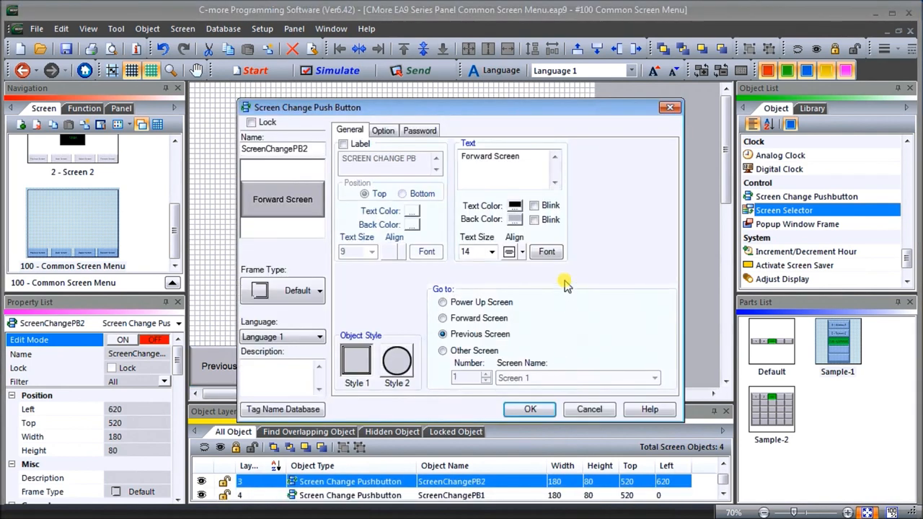
left_click(441, 318)
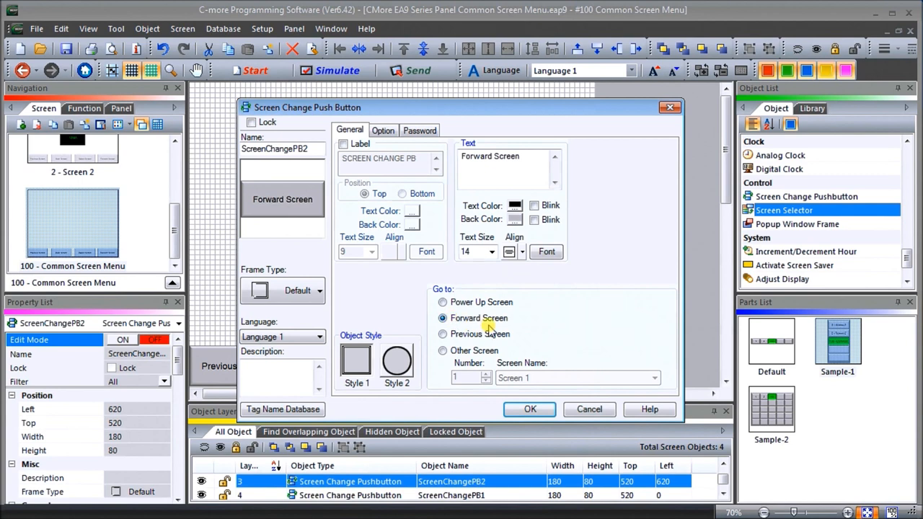
mouse_move(551, 401)
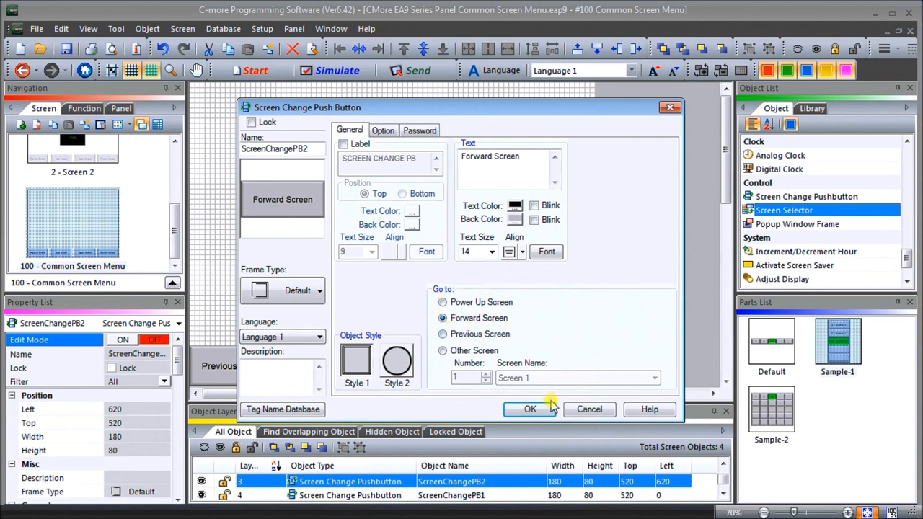
left_click(531, 410)
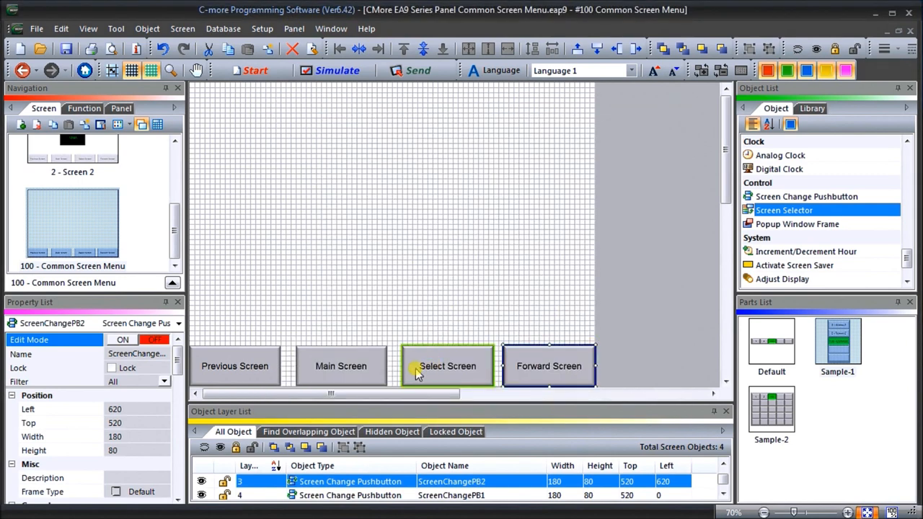
double_click(447, 366)
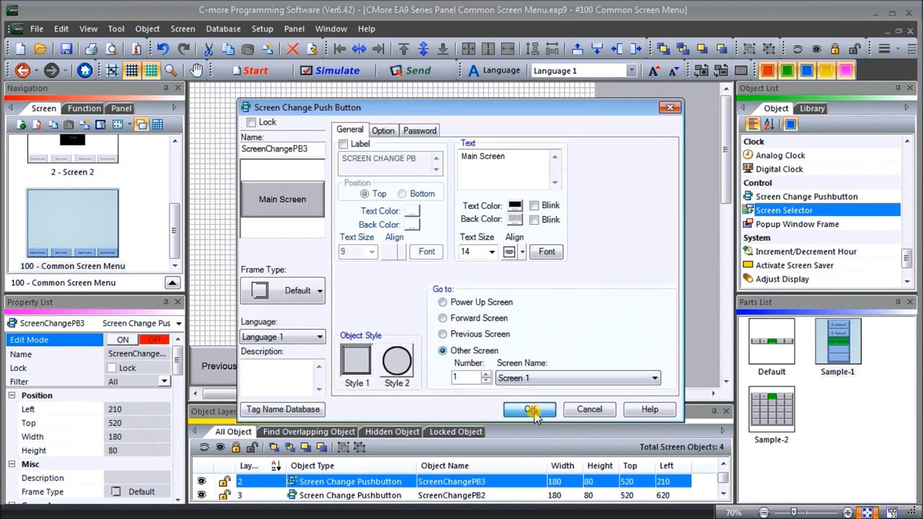
left_click(530, 409)
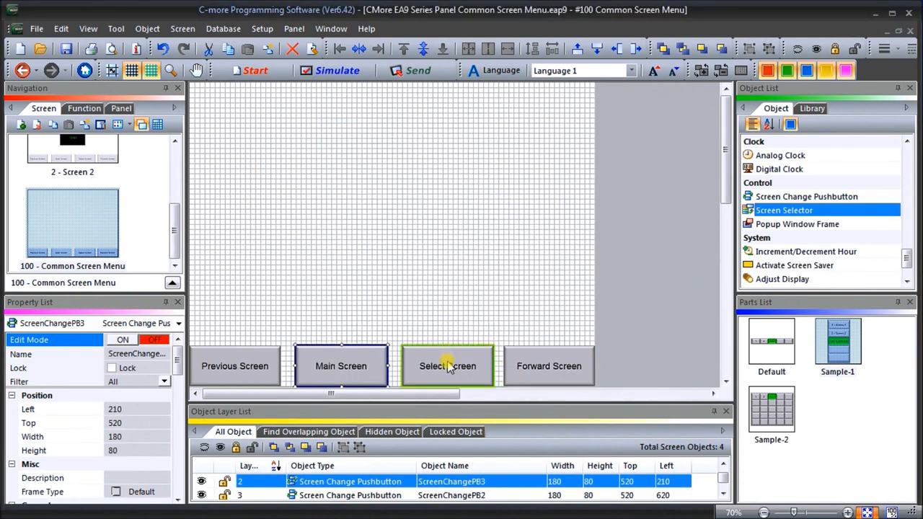
Confirm the Select Screen selector still offers Screen 1 and Screen 2 as its choices
double_click(447, 367)
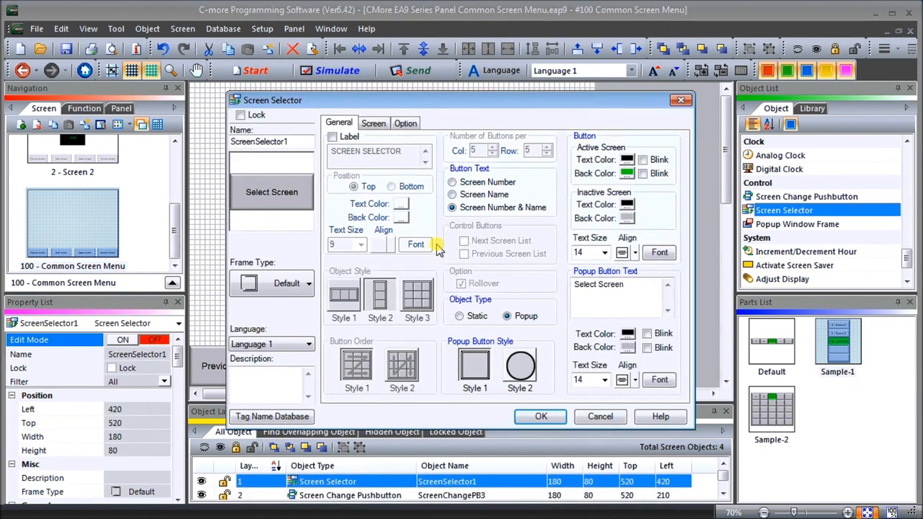
left_click(373, 122)
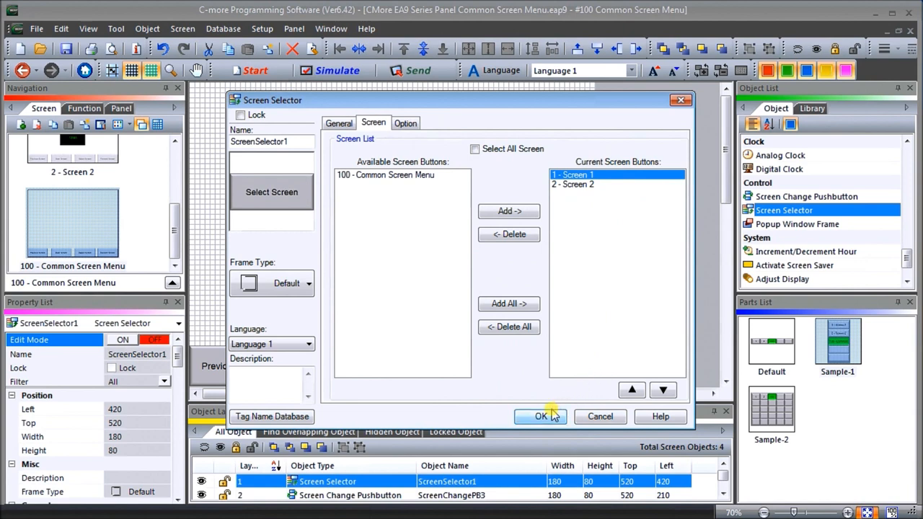
left_click(541, 416)
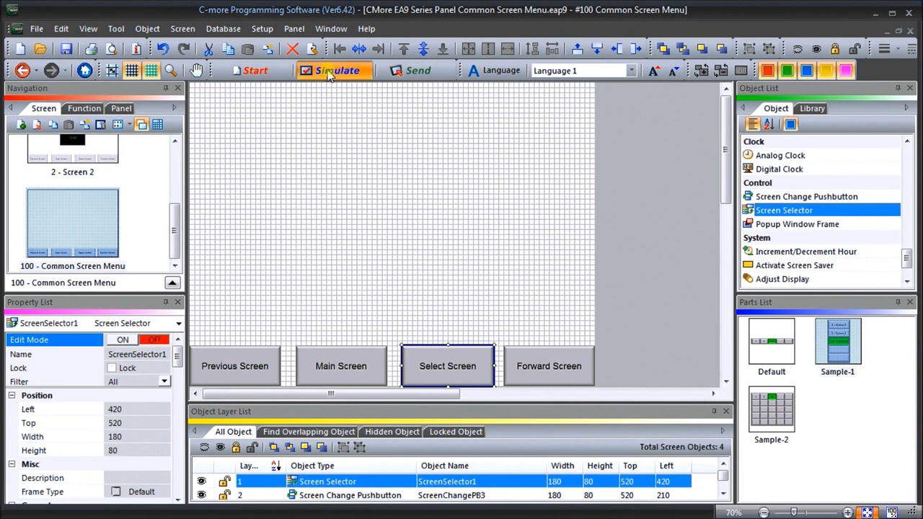
Start simulating the project on the EA9-T10CL target panel
left_click(335, 69)
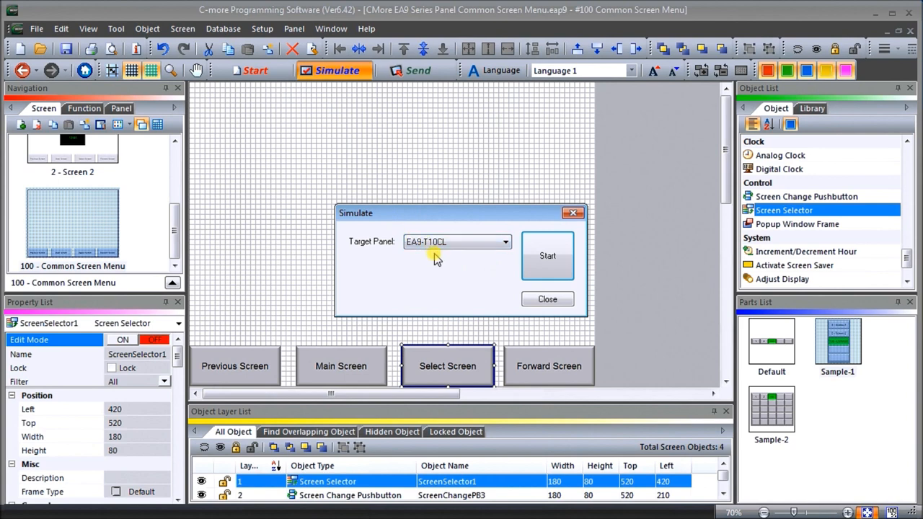
left_click(548, 257)
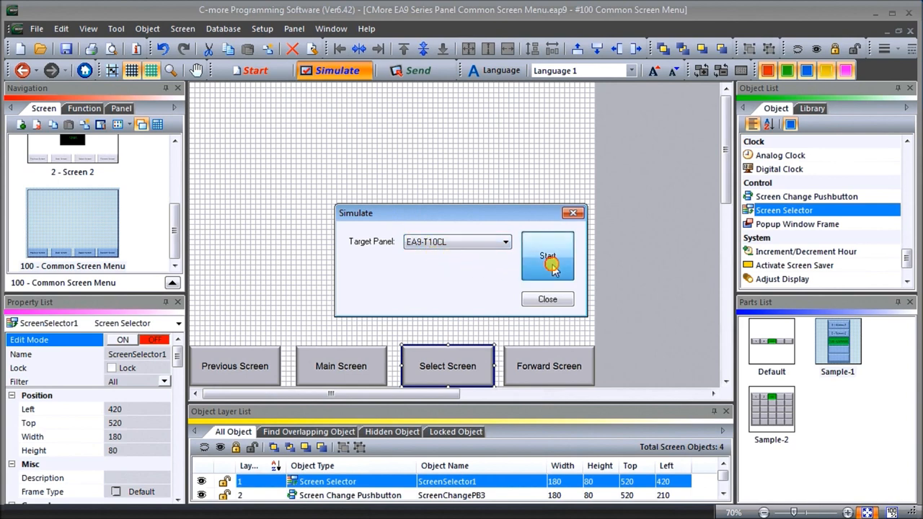
left_click(548, 256)
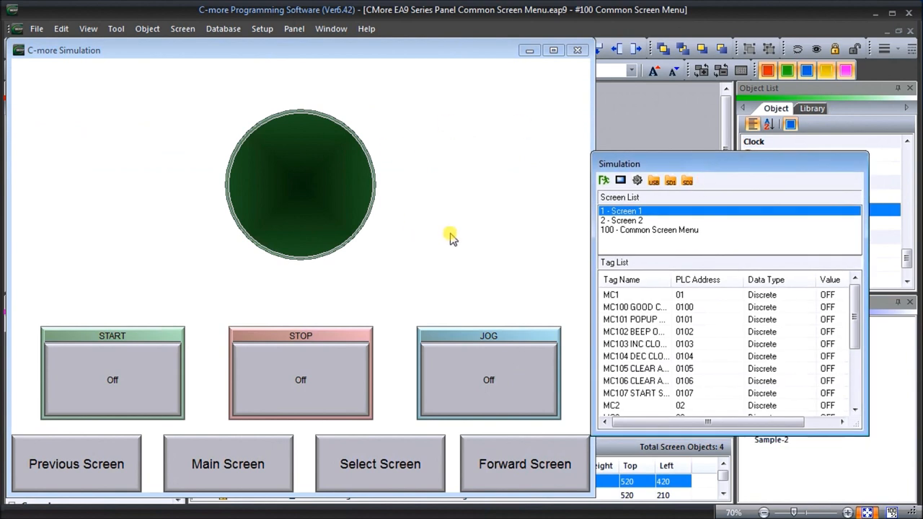
mouse_move(176, 280)
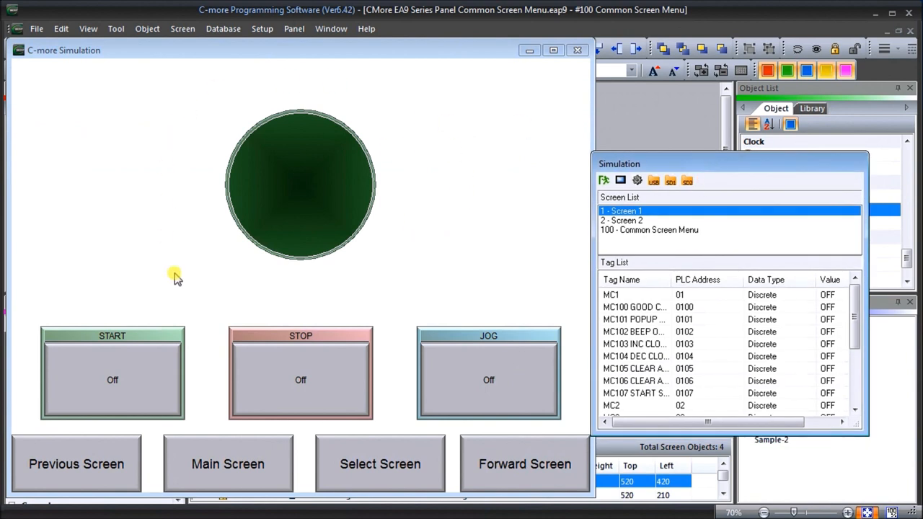
In the simulator, switch between Screen 1 and Screen 2 using Previous Screen and Main Screen
left_click(487, 336)
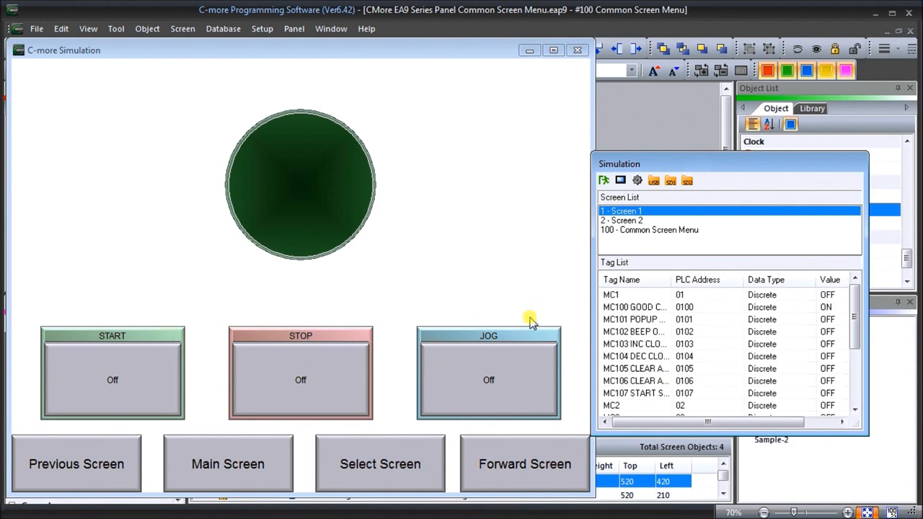
mouse_move(684, 233)
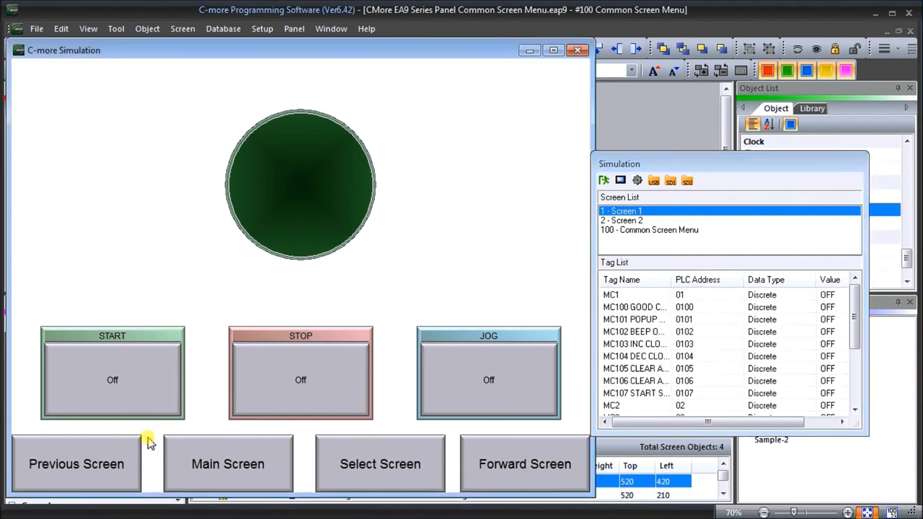
left_click(379, 464)
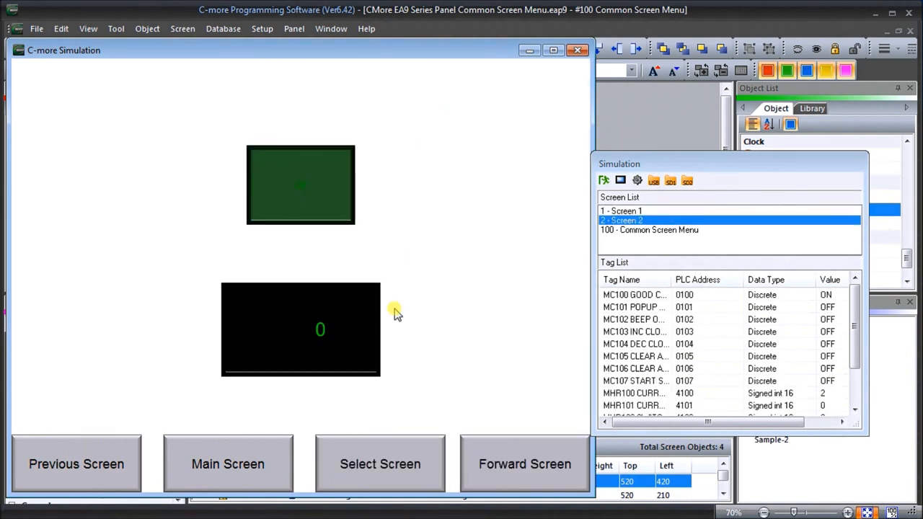
left_click(379, 465)
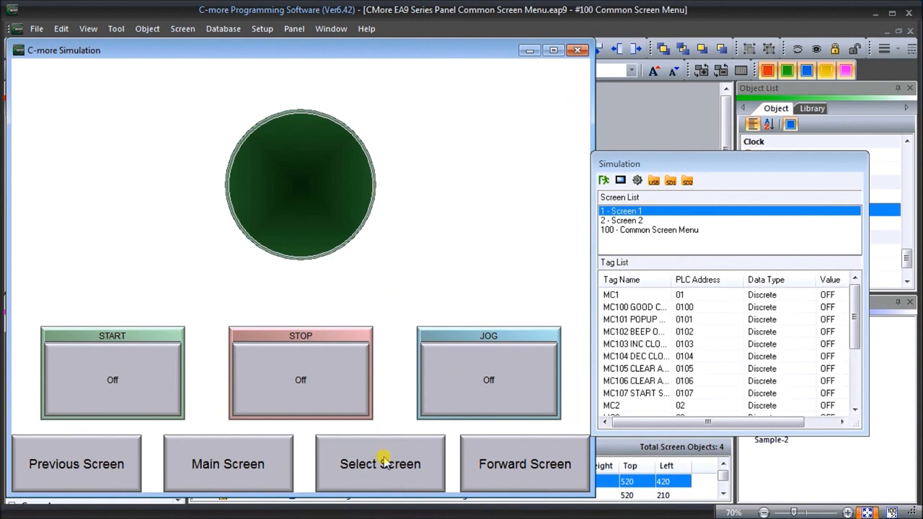
mouse_move(435, 244)
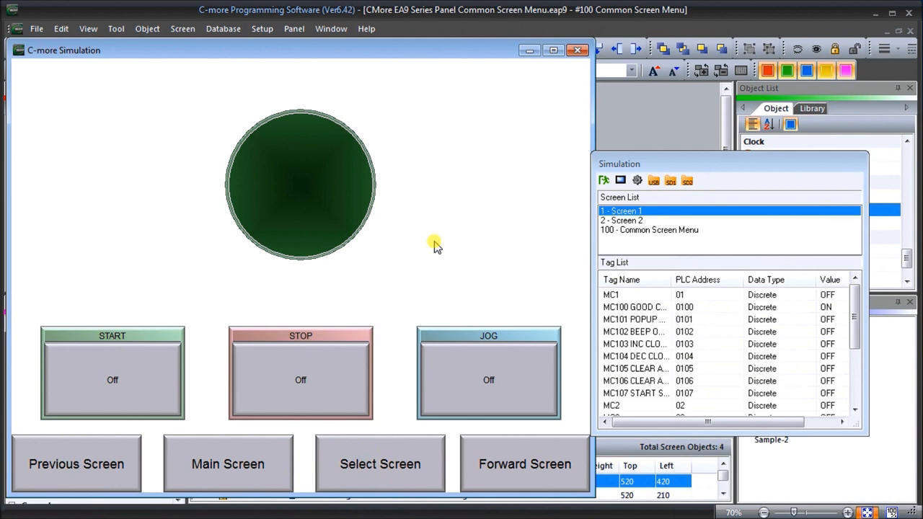
mouse_move(551, 242)
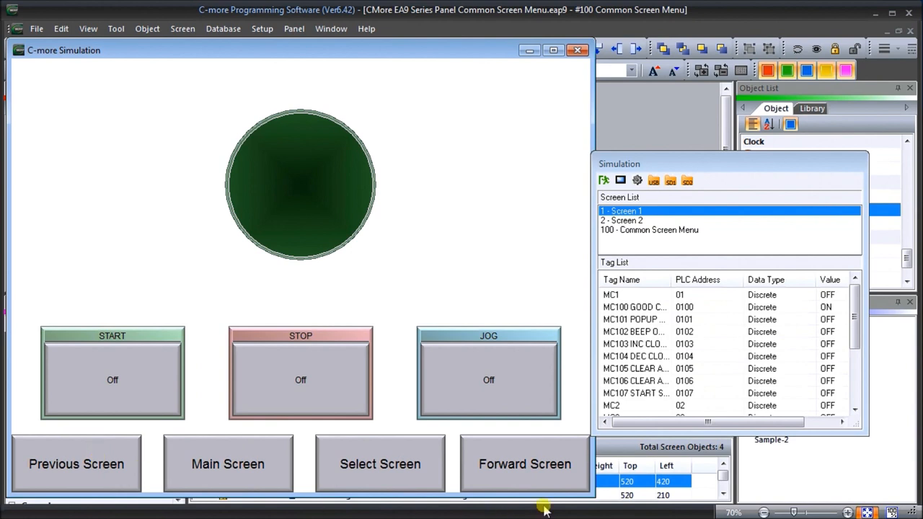
mouse_move(72, 453)
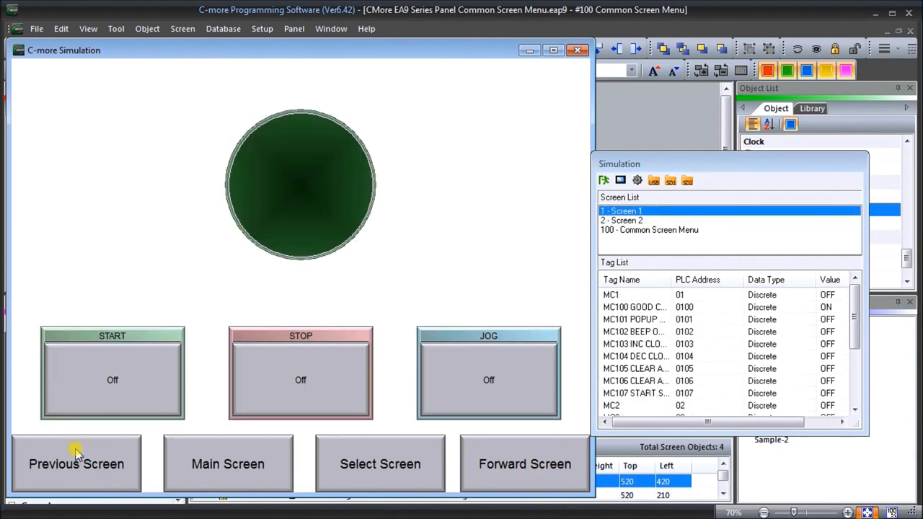
mouse_move(229, 458)
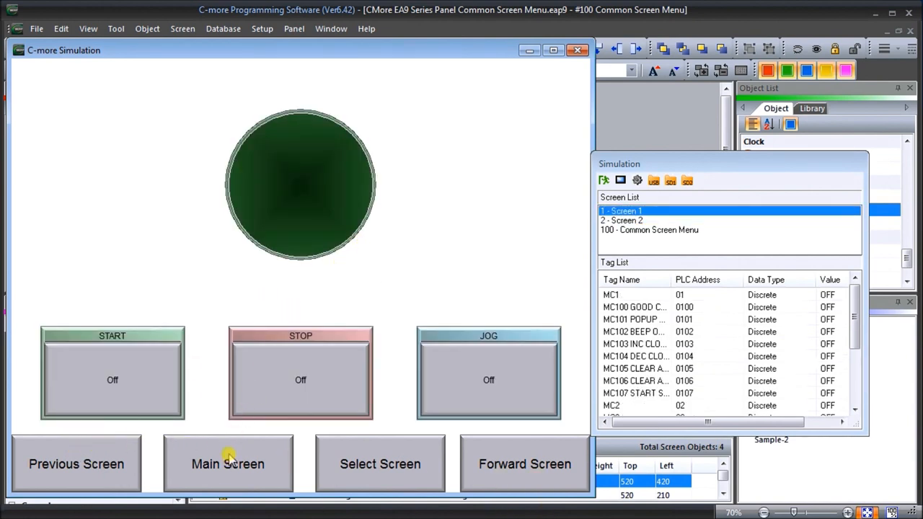
left_click(354, 460)
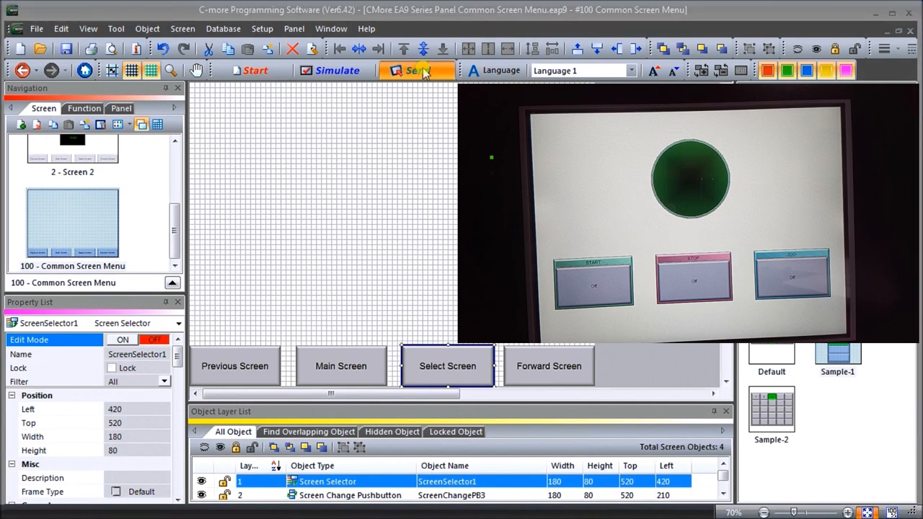
Transfer the project over Ethernet to the panel at 192.168.1.17 and acknowledge Transfer OK
left_click(416, 69)
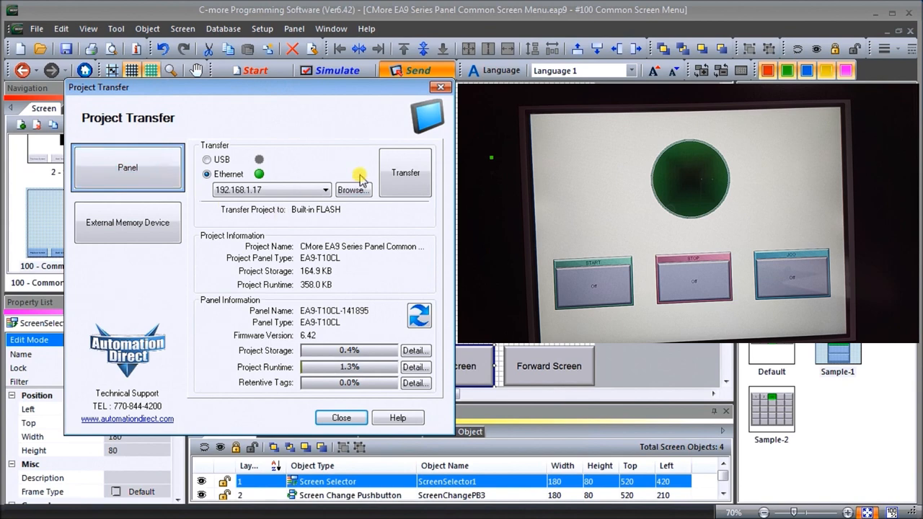
mouse_move(404, 176)
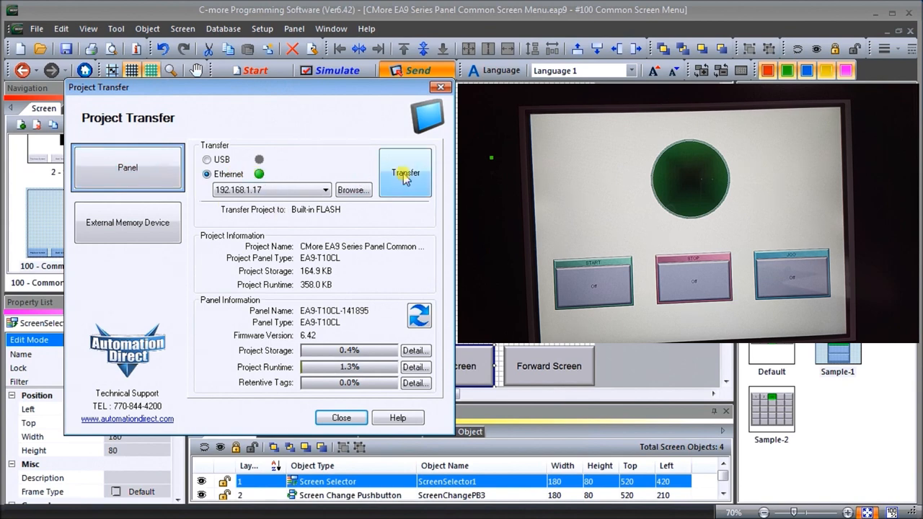
left_click(403, 173)
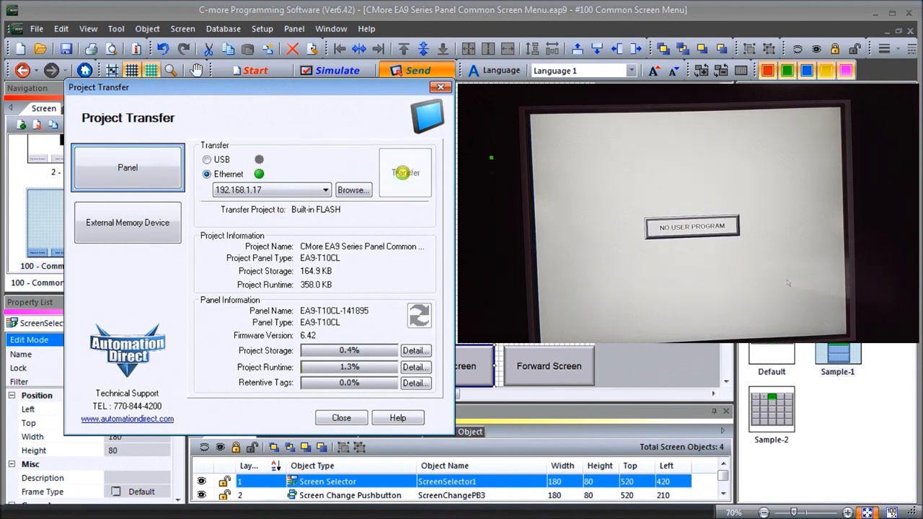
left_click(404, 173)
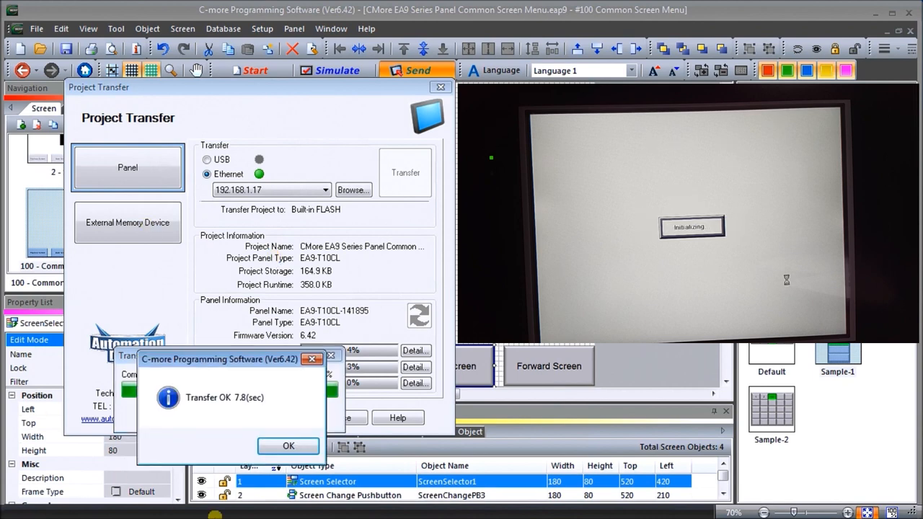
left_click(288, 446)
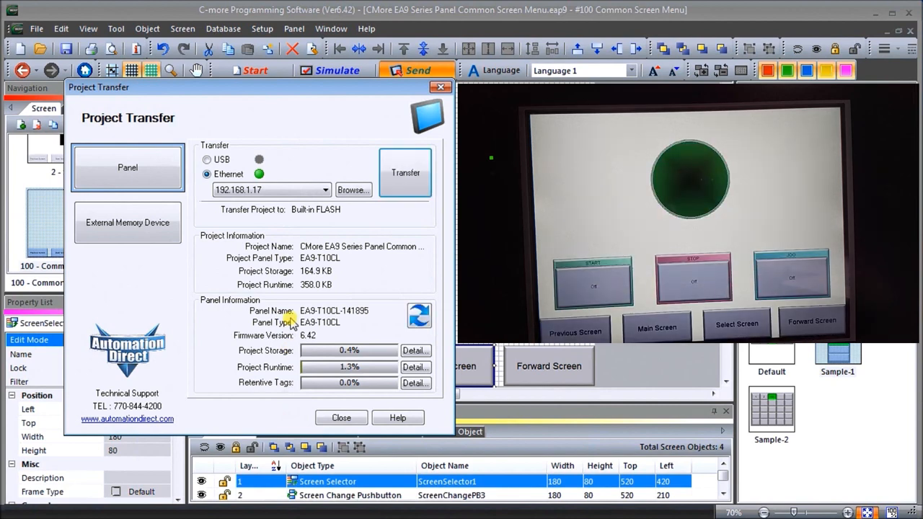